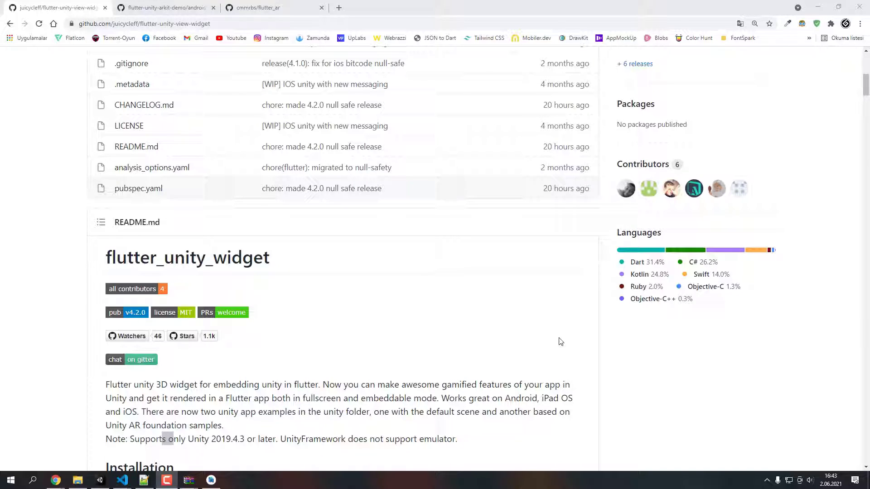
pyautogui.moveTo(263, 309)
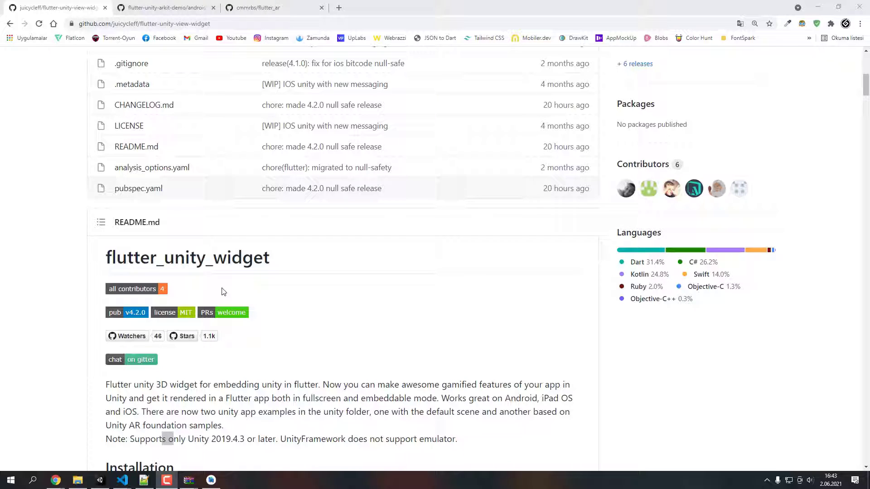
pyautogui.moveTo(304, 319)
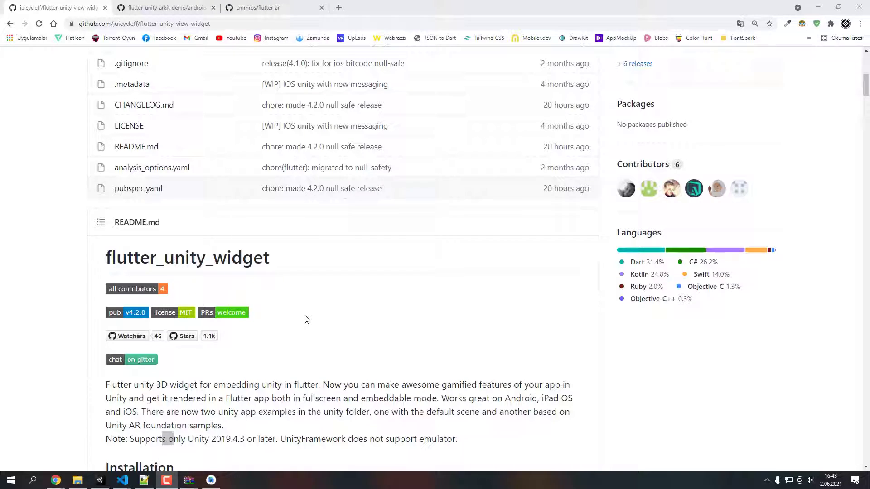
# Browse the flutter_ar and flutter_unity_widget repository pages on GitHub
pyautogui.scroll(-3)
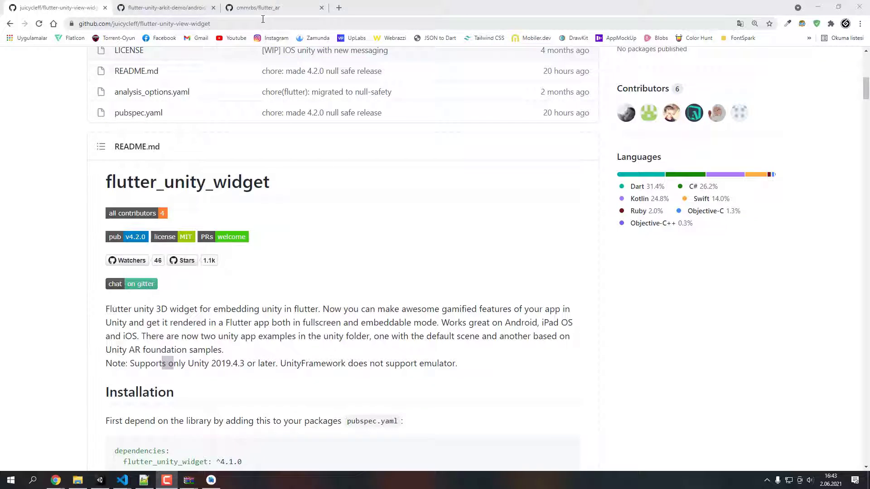
pyautogui.click(272, 8)
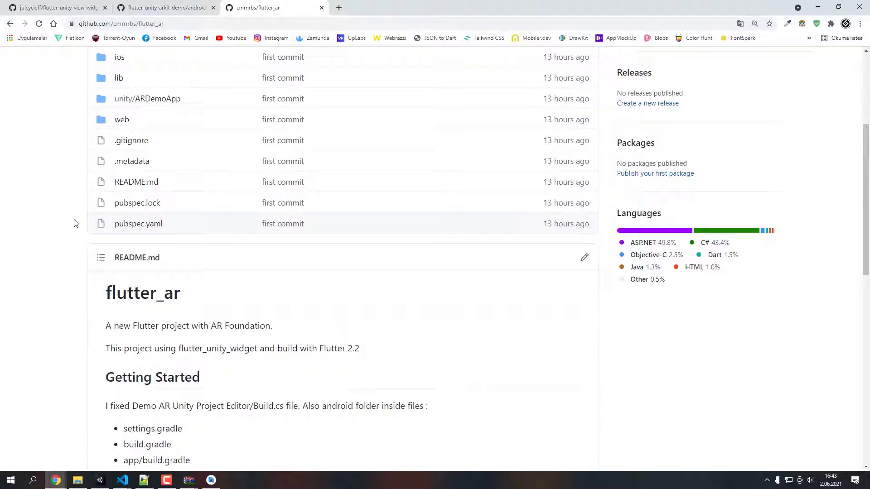
pyautogui.moveTo(53, 302)
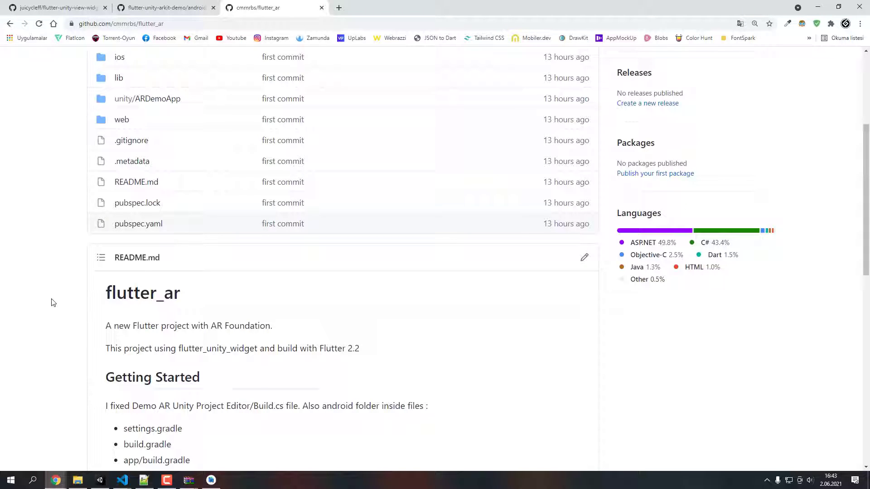
pyautogui.scroll(-3)
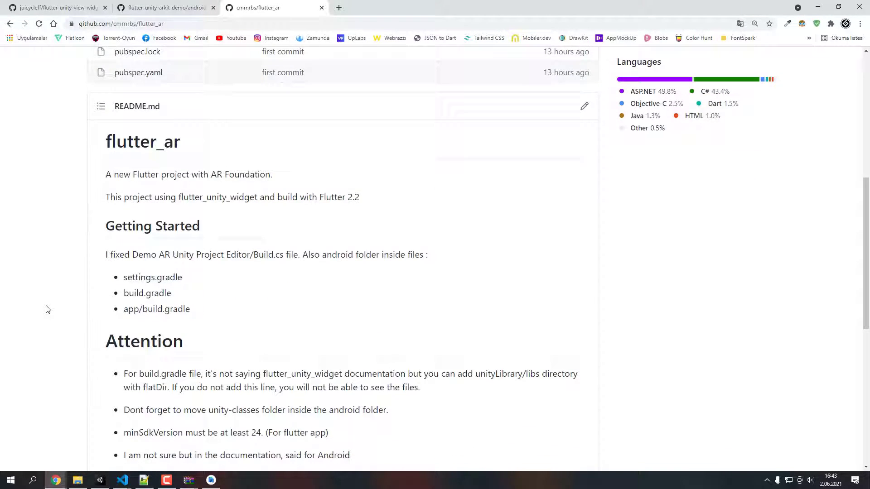
pyautogui.moveTo(63, 289)
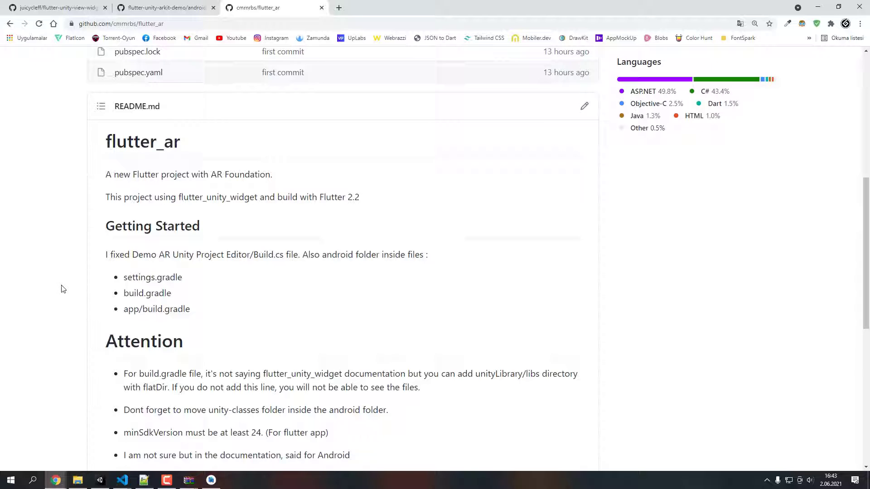
pyautogui.click(52, 8)
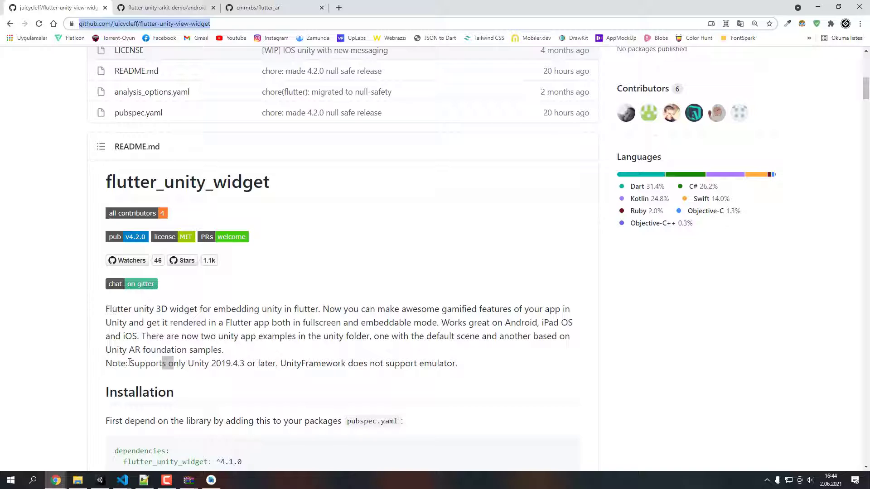
pyautogui.scroll(-3)
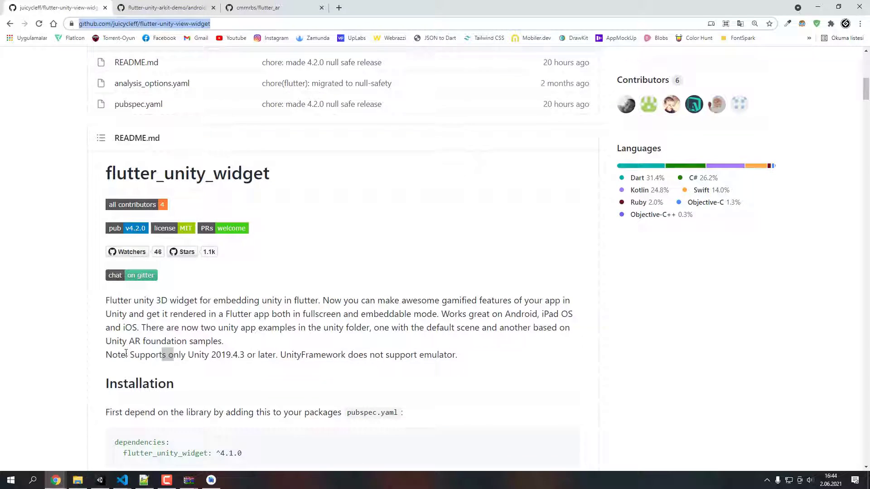
pyautogui.scroll(-3)
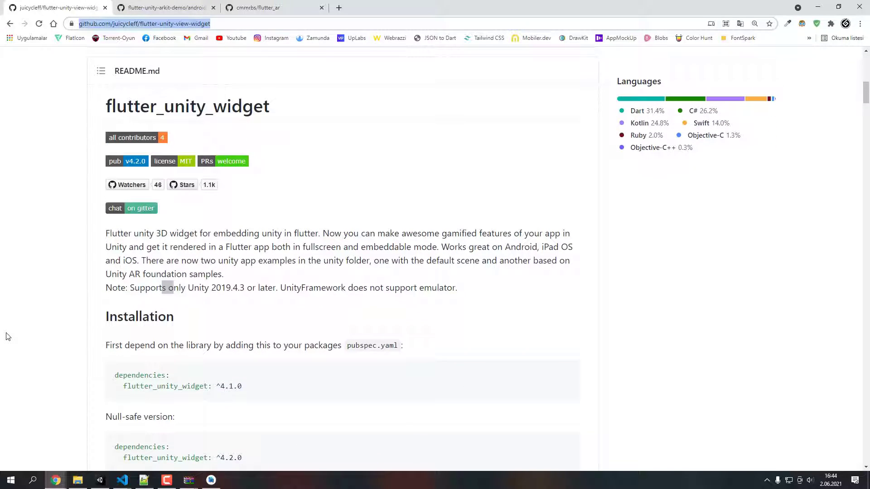
pyautogui.moveTo(23, 318)
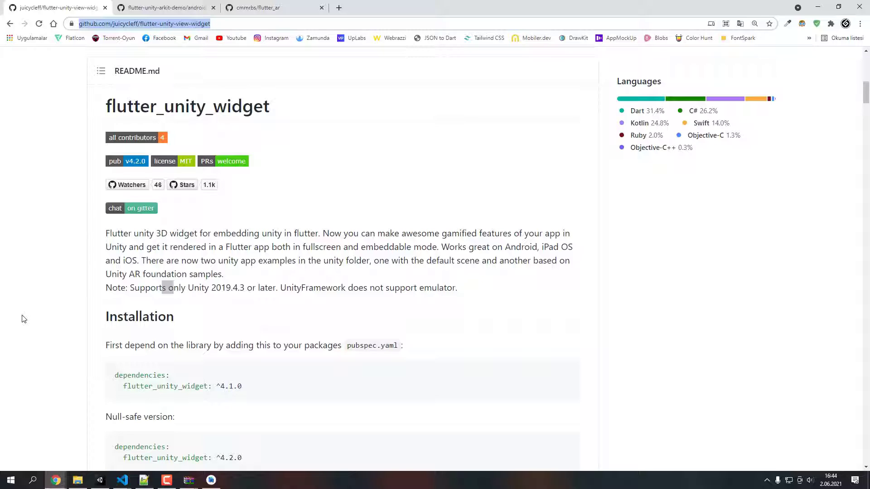
pyautogui.moveTo(8, 300)
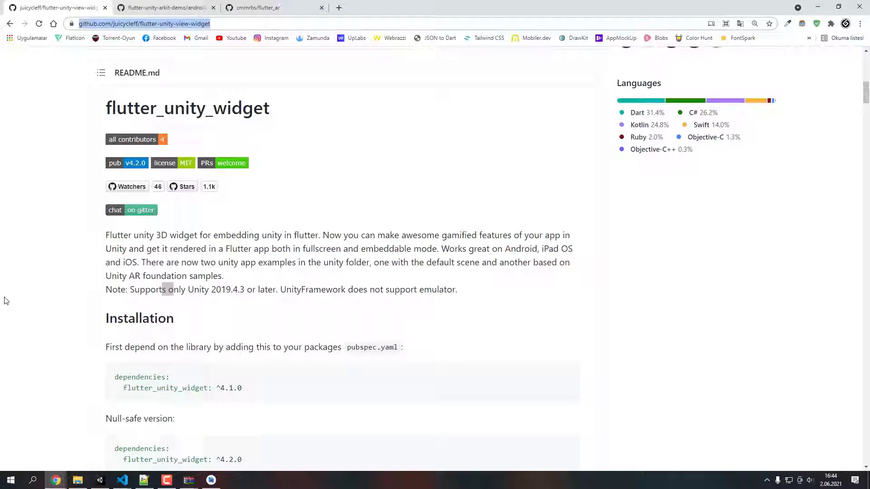
# Switch to the flutter-unity-arkit-demo repository and enter its unity folder listing ARDemoApp
pyautogui.click(161, 7)
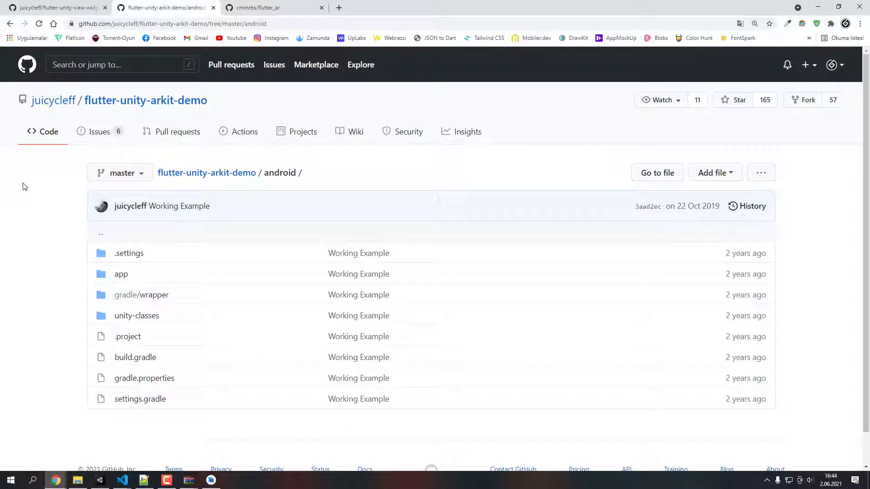
pyautogui.moveTo(36, 178)
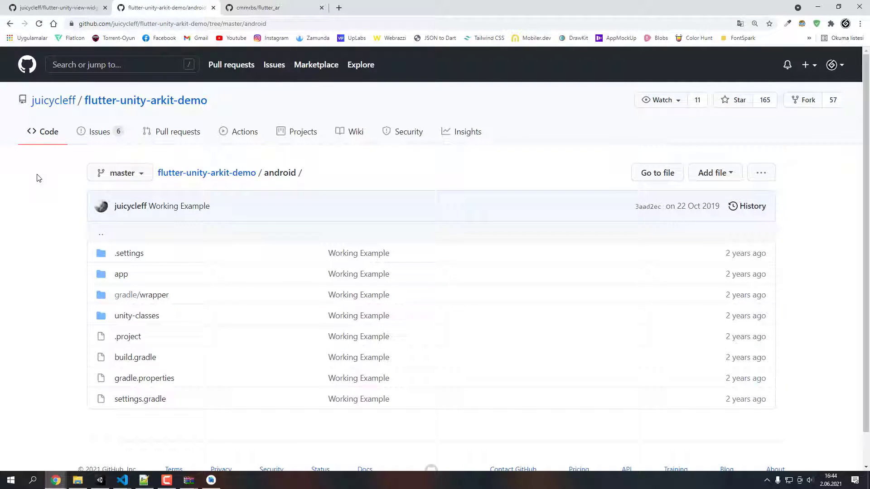
pyautogui.moveTo(46, 297)
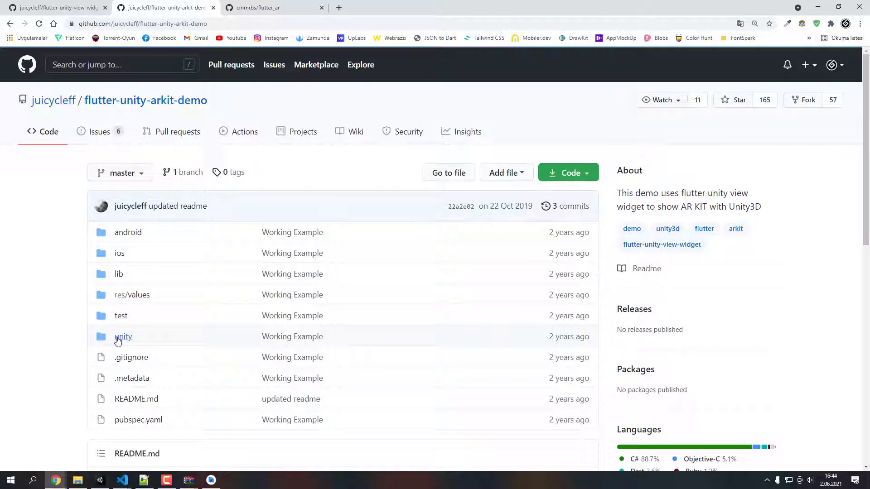
pyautogui.click(122, 337)
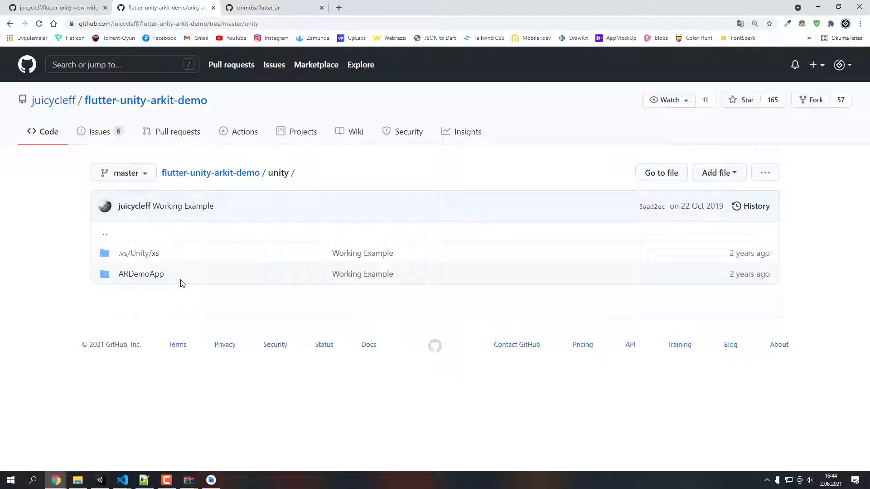
pyautogui.moveTo(176, 292)
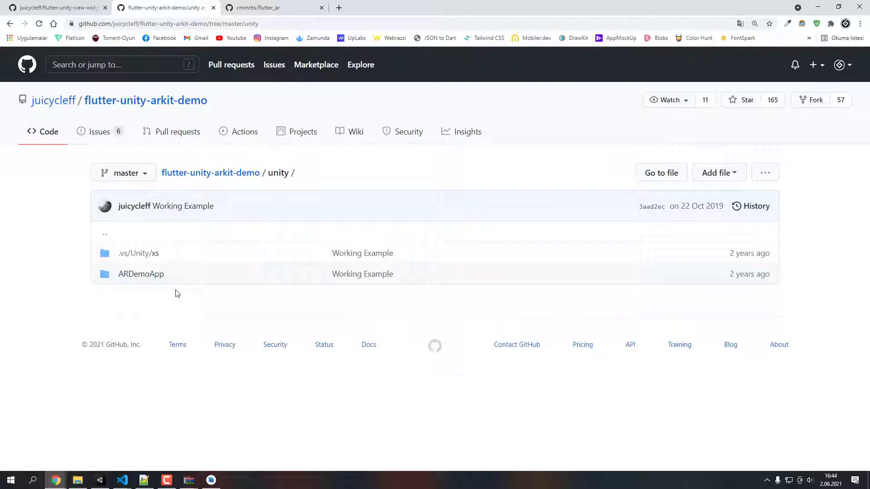
pyautogui.moveTo(130, 328)
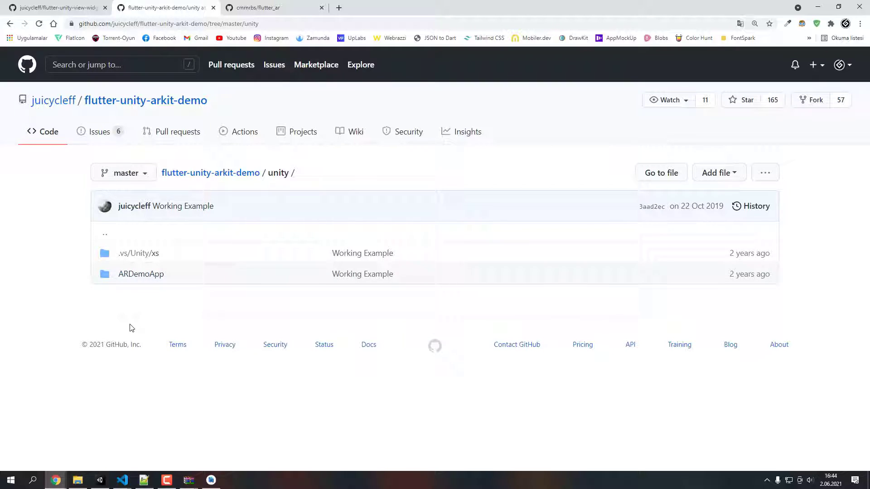
pyautogui.moveTo(123, 320)
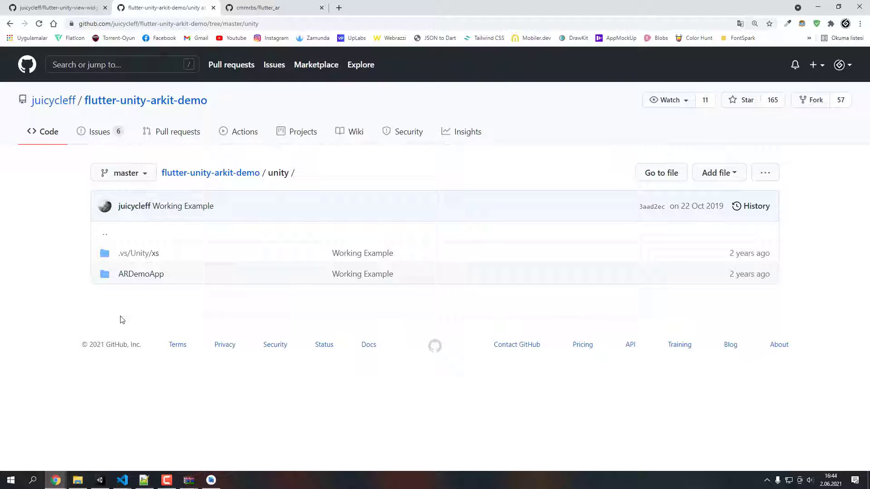
pyautogui.moveTo(107, 310)
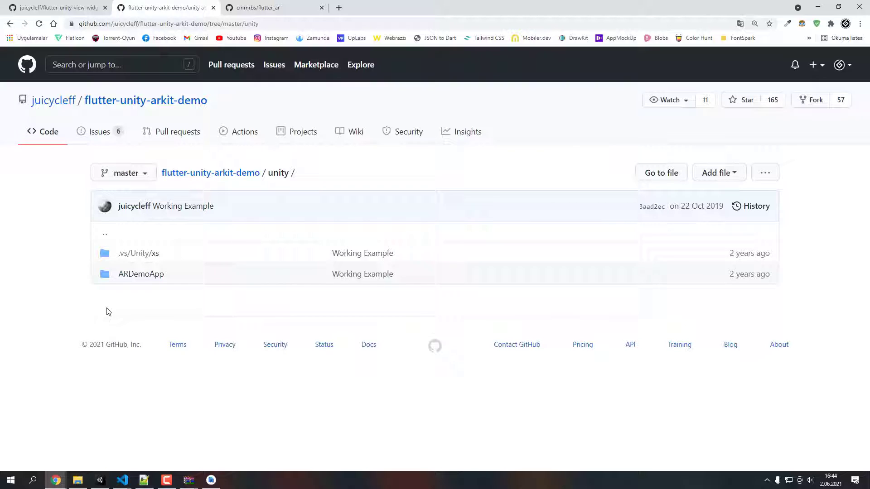
pyautogui.moveTo(129, 310)
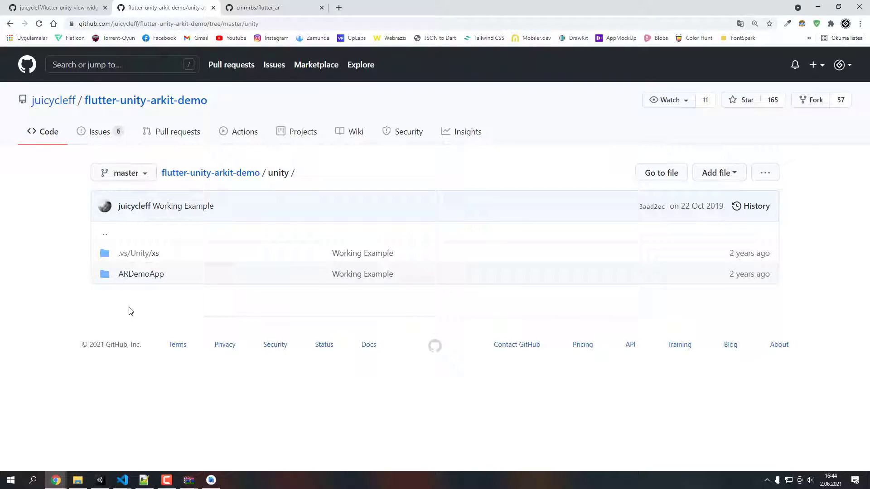
# Switch to Unity's ARDemoApp project showing Build Settings with Android as target
pyautogui.click(99, 480)
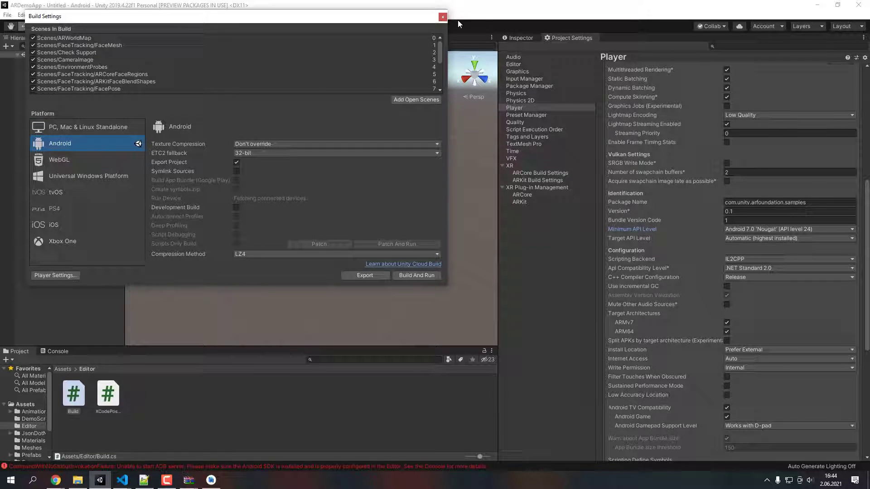
pyautogui.click(442, 16)
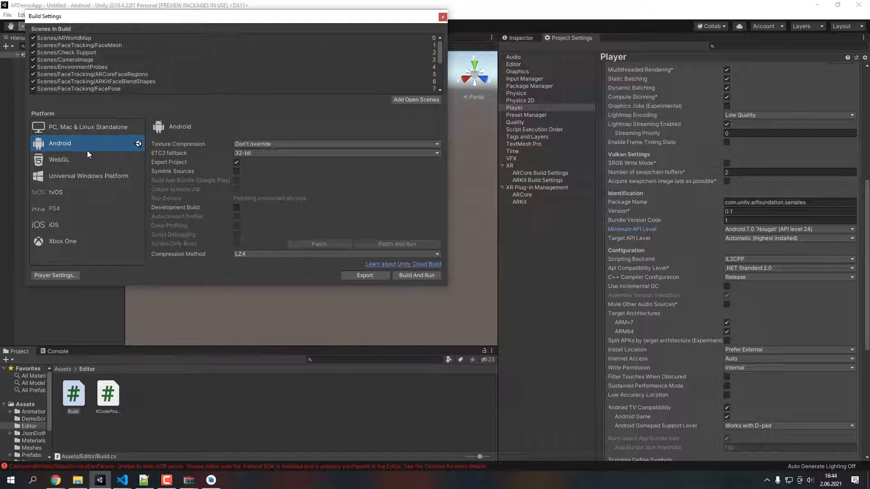
pyautogui.moveTo(94, 222)
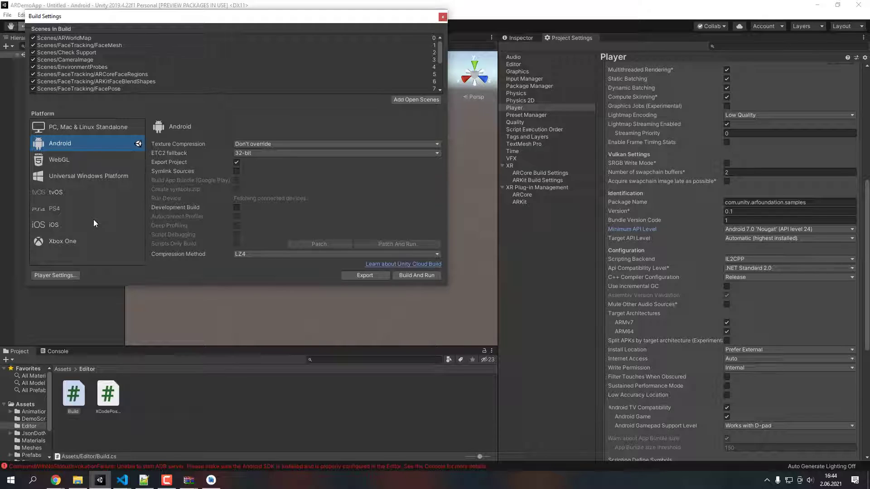
pyautogui.moveTo(43, 232)
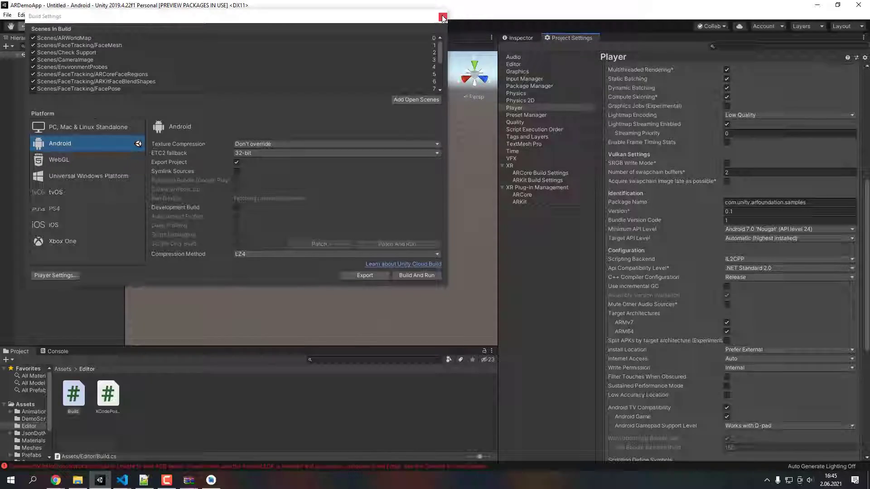
# Close Build Settings, leaving the ARDemoApp scene editor and Player settings in view
pyautogui.click(442, 15)
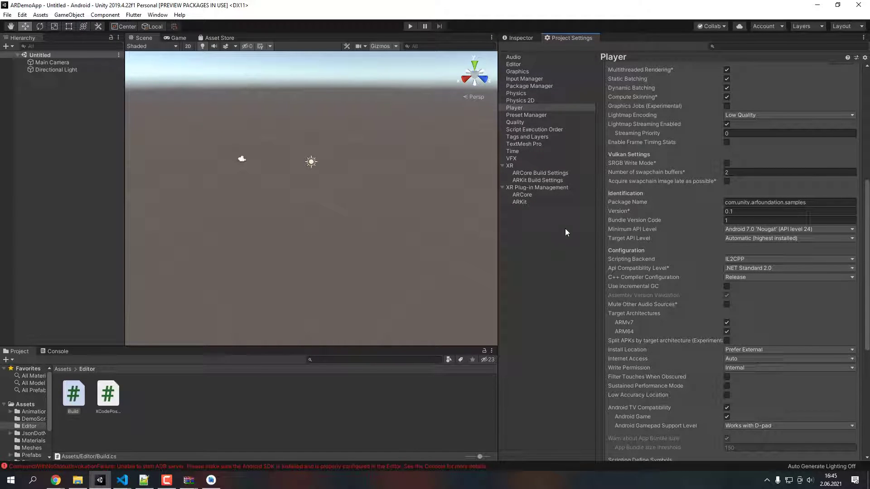
pyautogui.moveTo(506, 287)
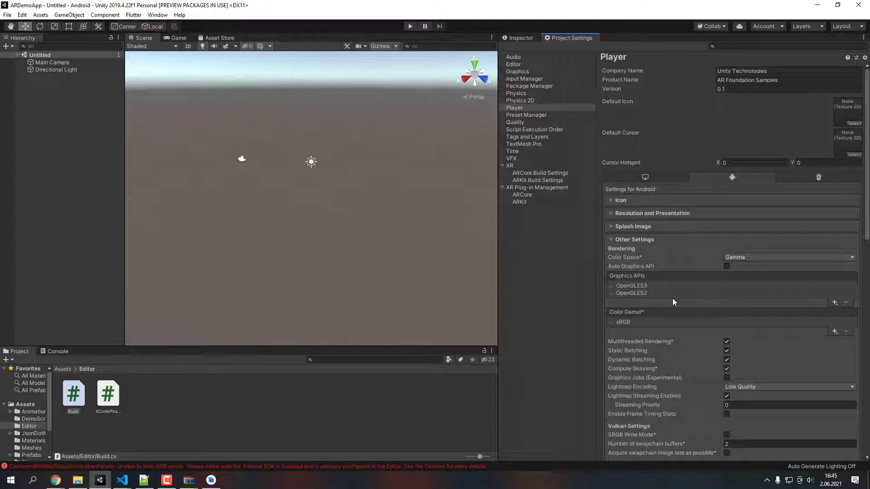
pyautogui.moveTo(653, 296)
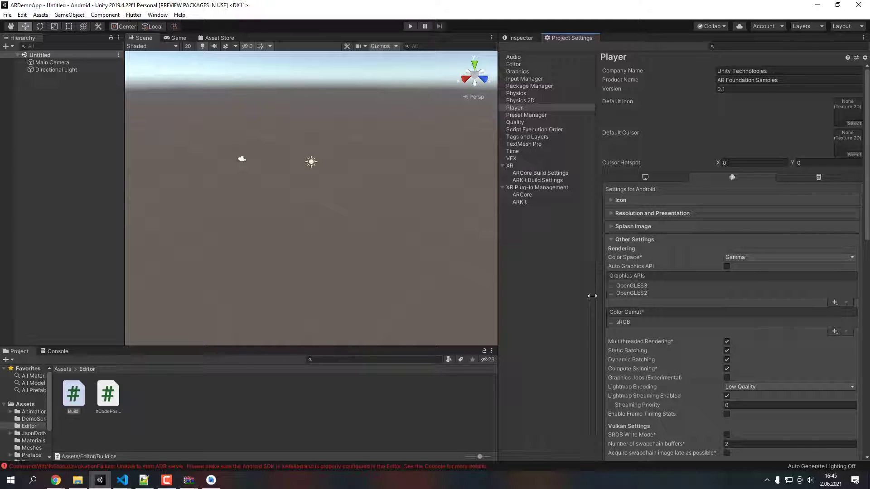
pyautogui.scroll(-3)
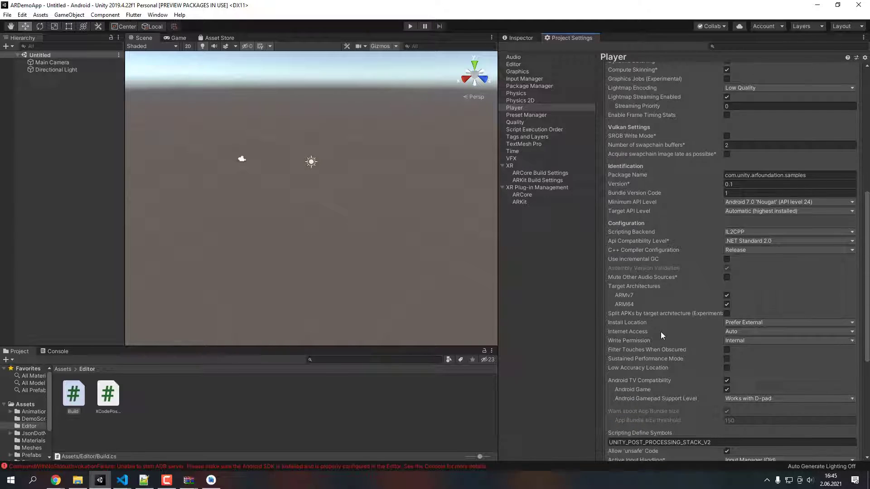
pyautogui.moveTo(684, 285)
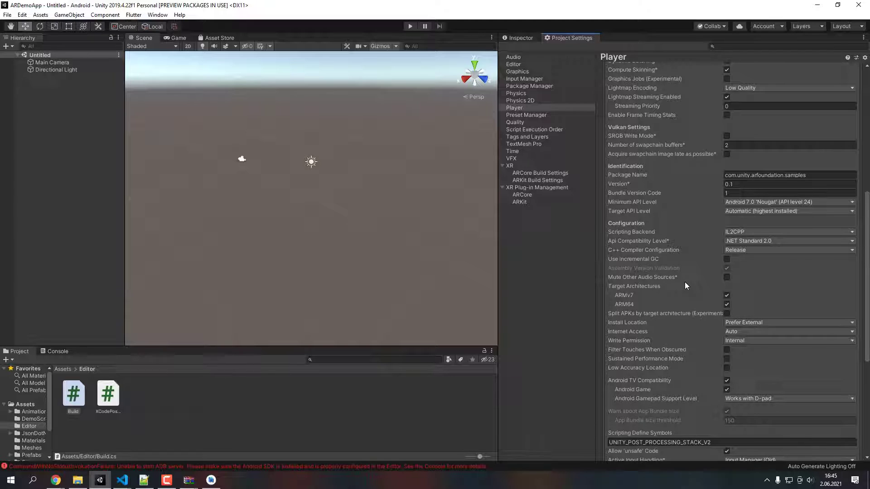
pyautogui.moveTo(651, 272)
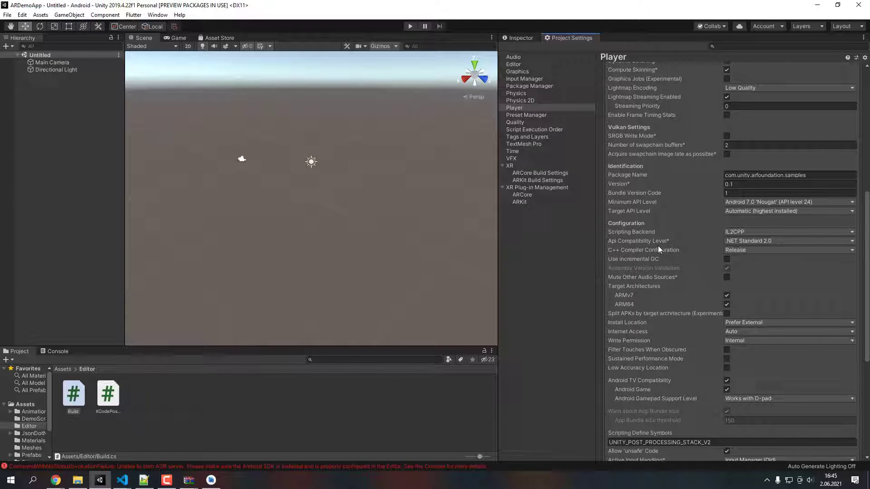
pyautogui.moveTo(630, 235)
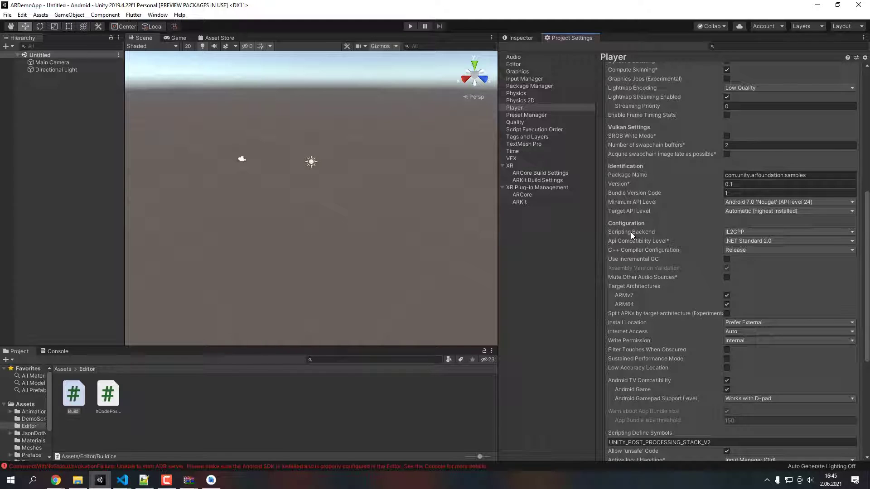
pyautogui.click(787, 231)
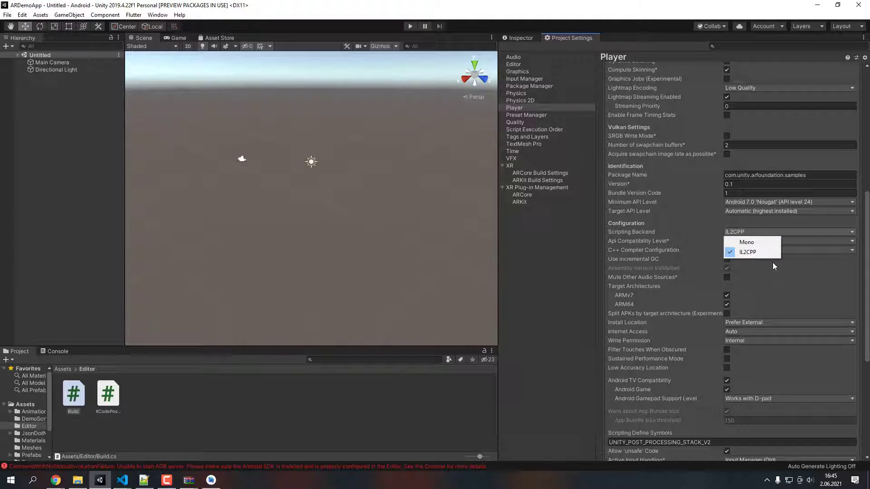
pyautogui.moveTo(752, 252)
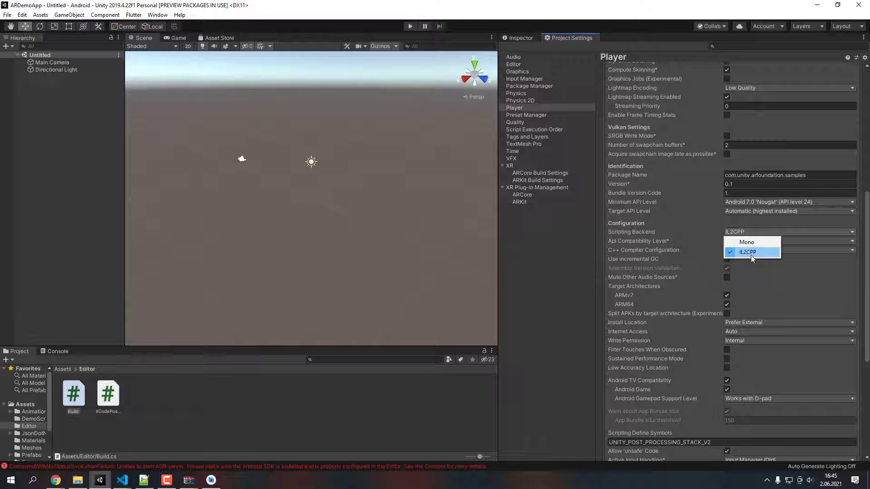
pyautogui.click(752, 252)
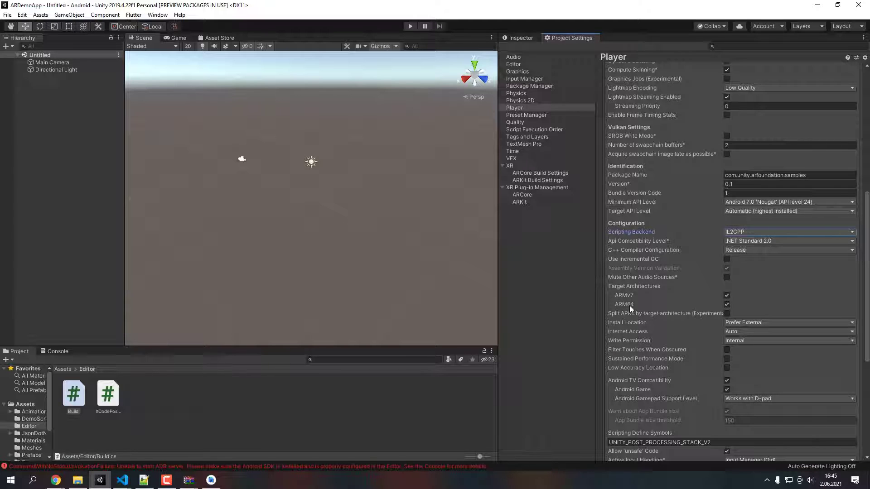
pyautogui.moveTo(624, 304)
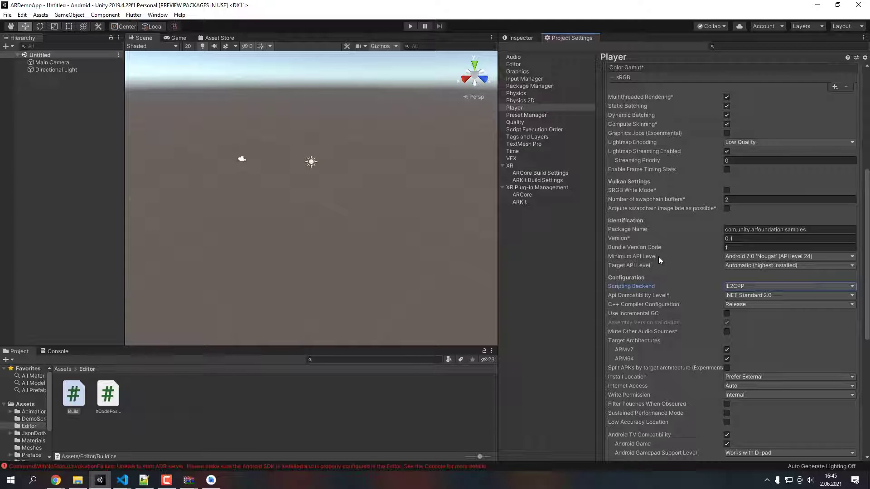
pyautogui.click(787, 256)
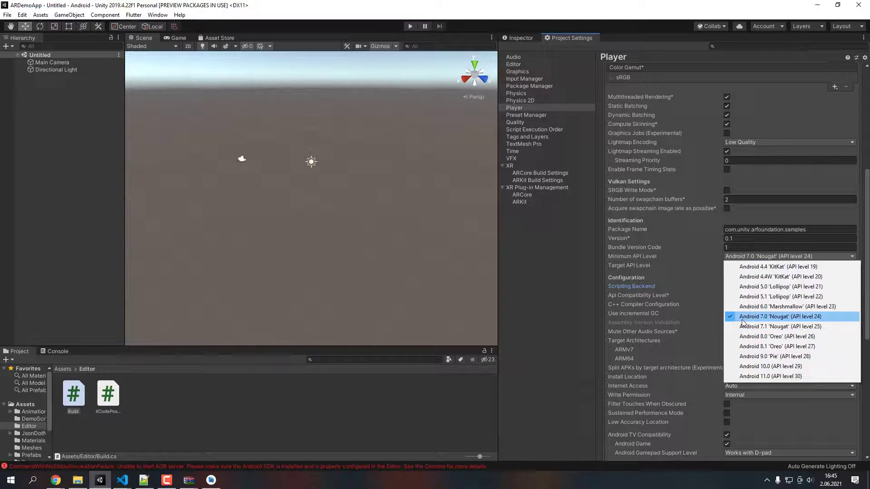
pyautogui.click(780, 316)
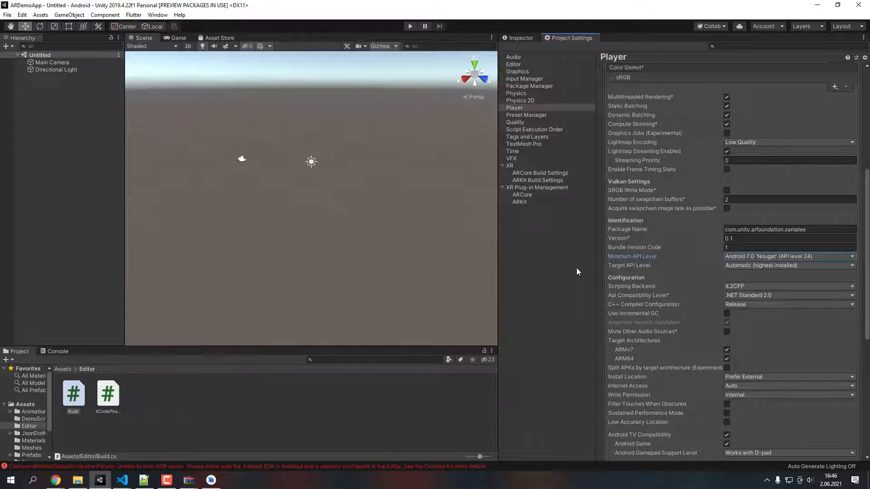
pyautogui.moveTo(586, 293)
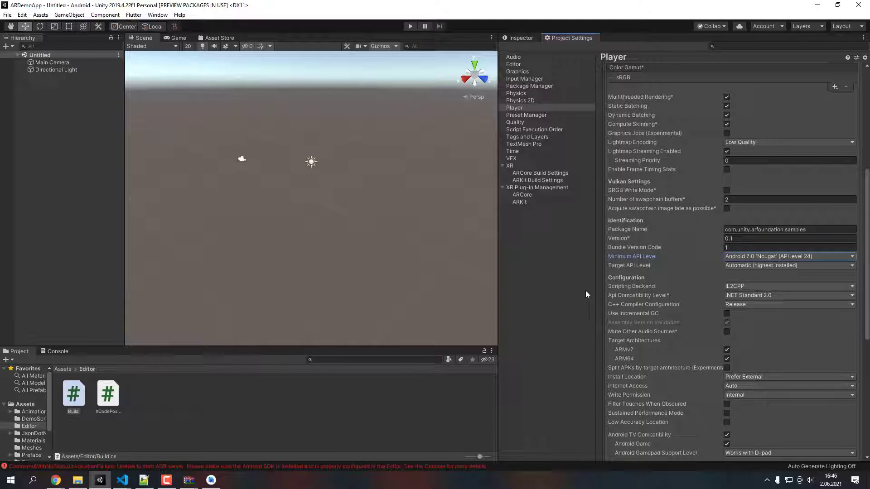
pyautogui.moveTo(544, 232)
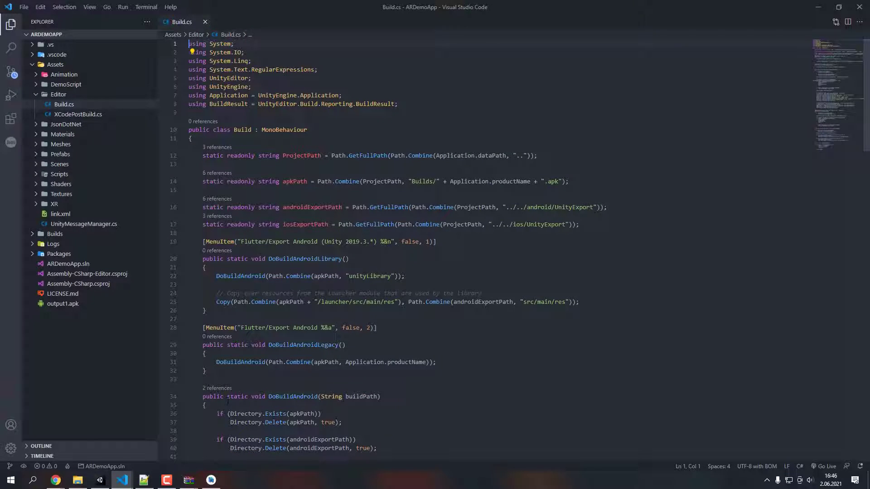
pyautogui.moveTo(229, 393)
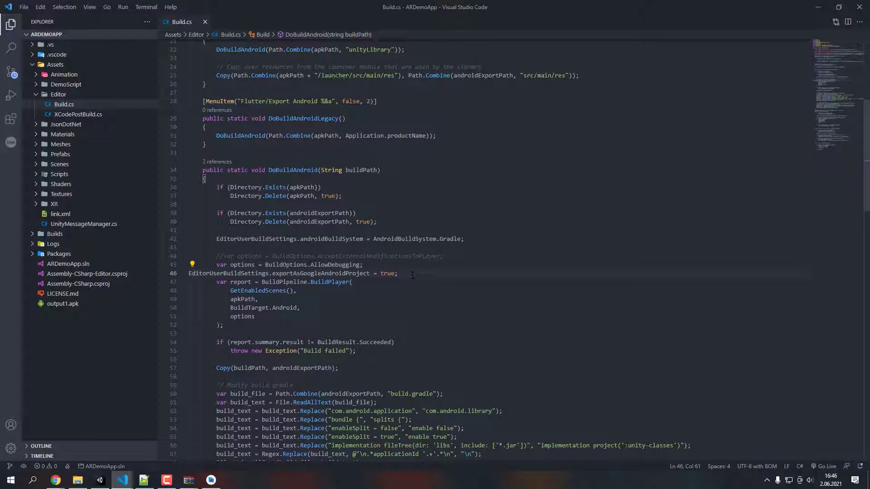
pyautogui.moveTo(217, 264); pyautogui.dragTo(397, 273)
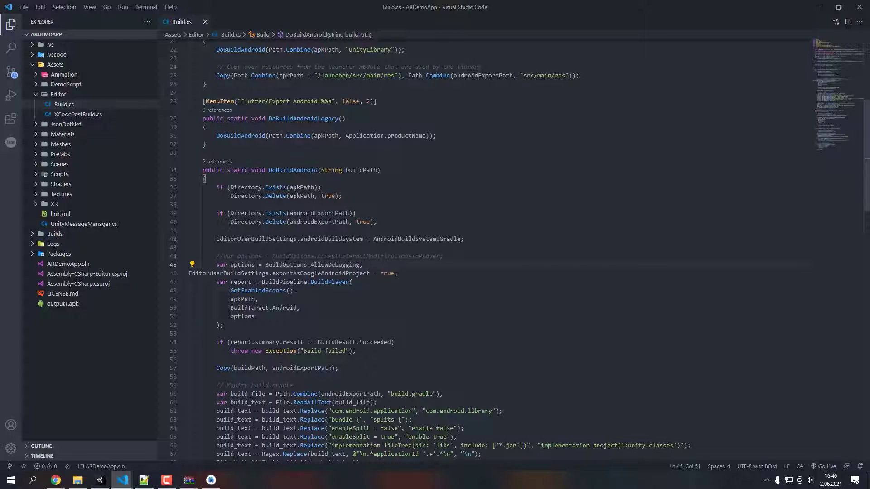
pyautogui.click(288, 256)
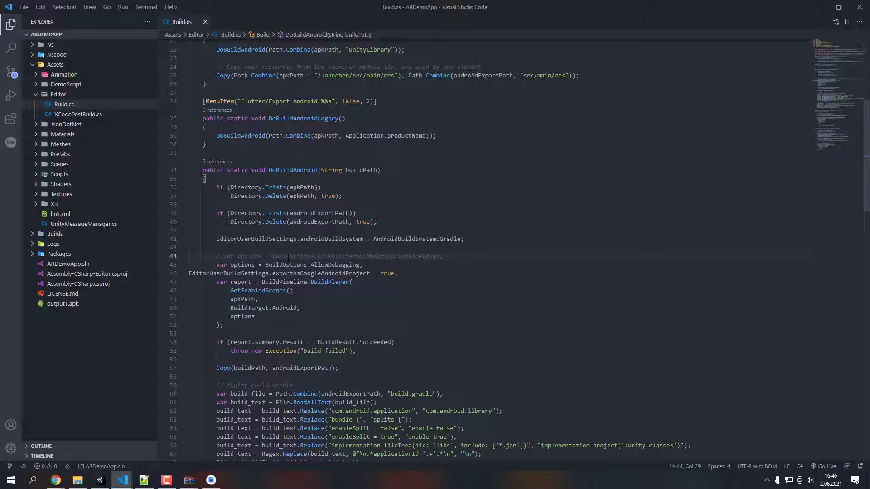
pyautogui.moveTo(390, 273)
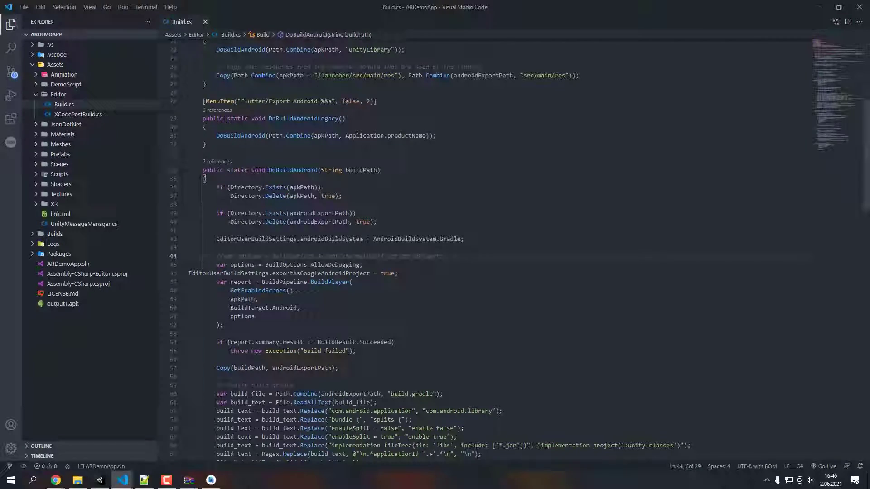
pyautogui.scroll(3)
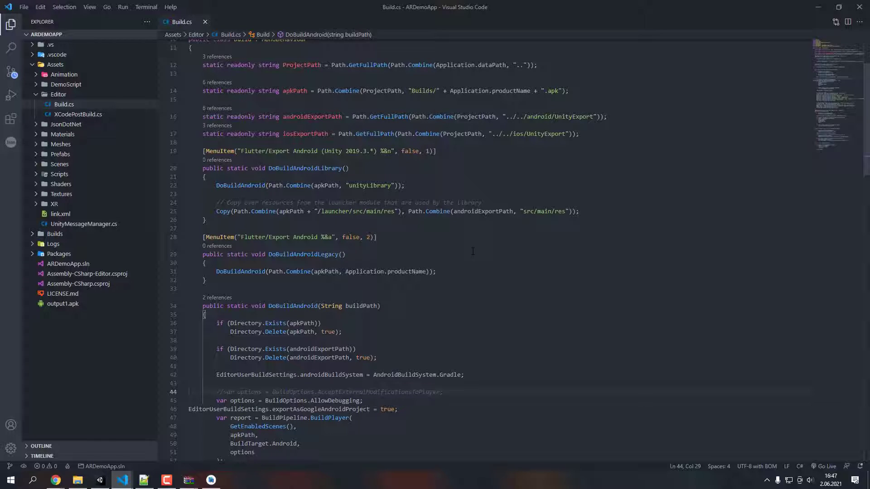
pyautogui.moveTo(490, 187)
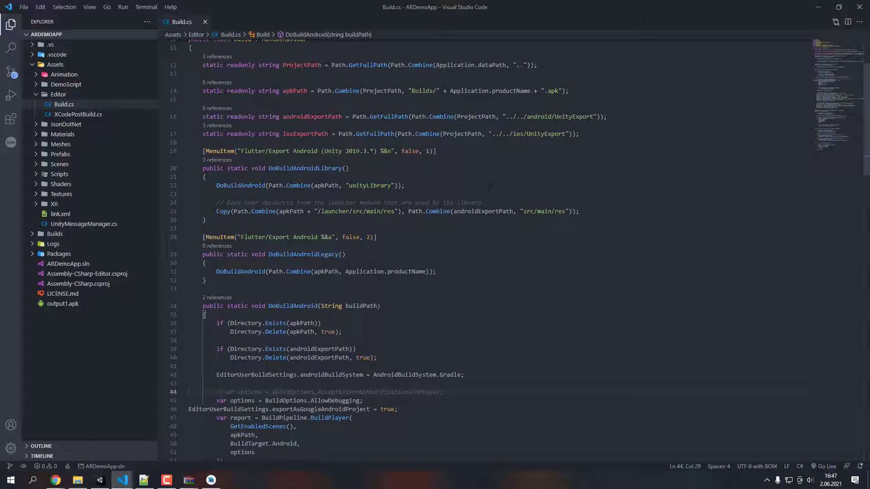
pyautogui.doubleClick(571, 117)
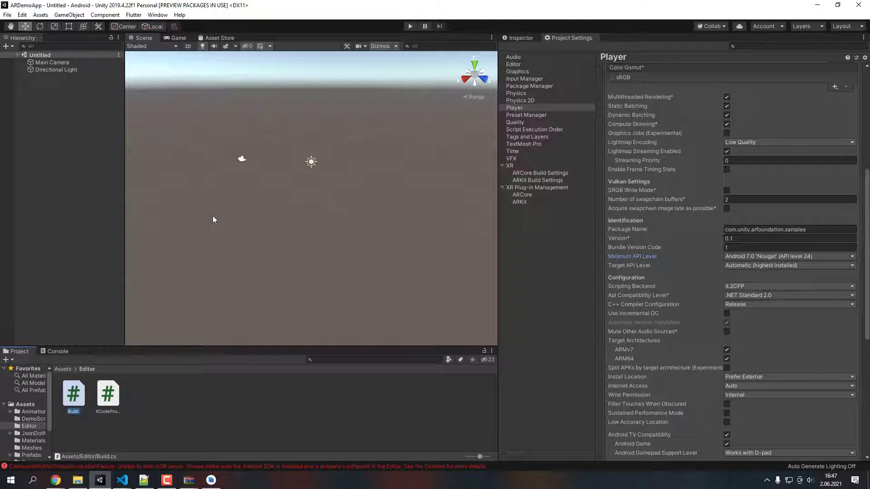
# Bring up the Flutter menu listing Export Android and Export IOS commands
pyautogui.click(133, 14)
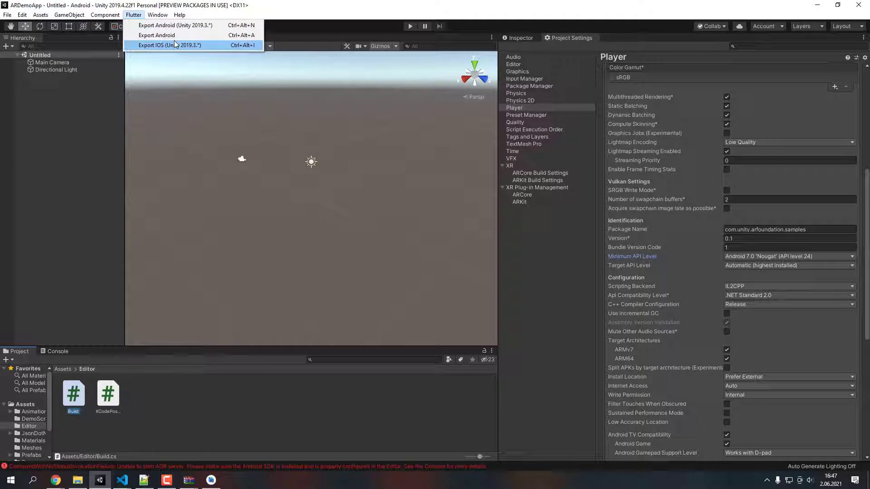
pyautogui.moveTo(174, 26)
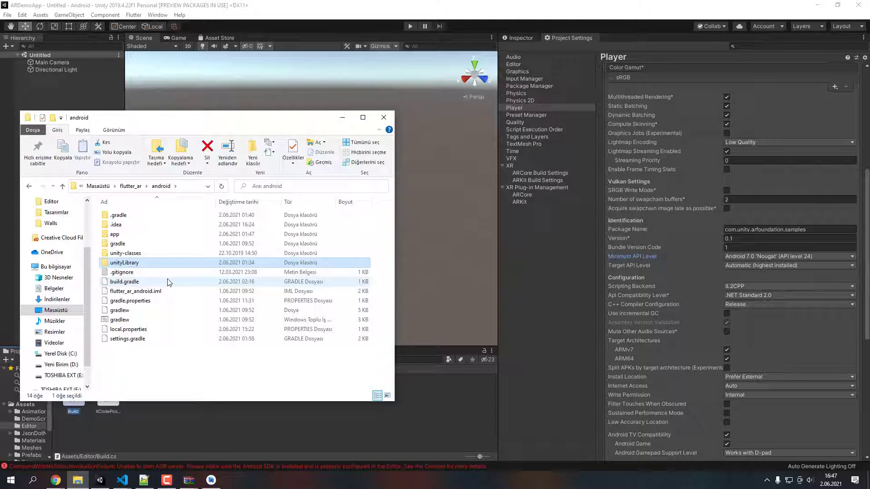
pyautogui.moveTo(123, 281)
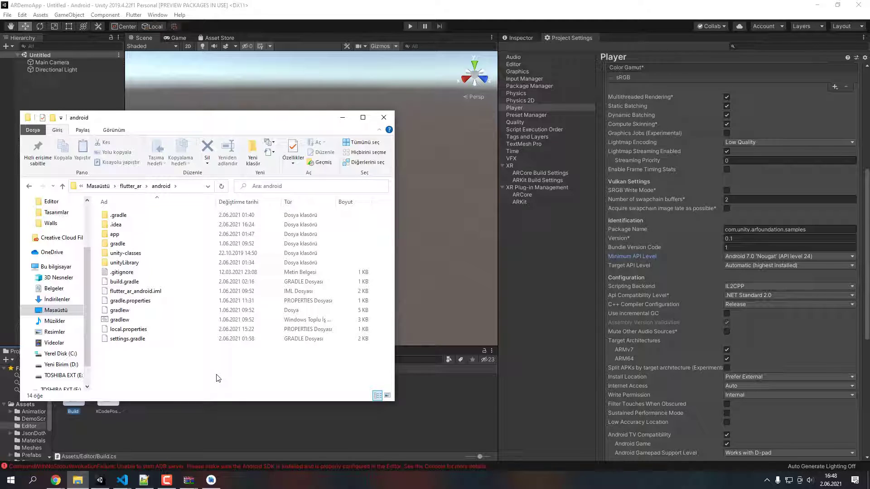
pyautogui.moveTo(179, 391)
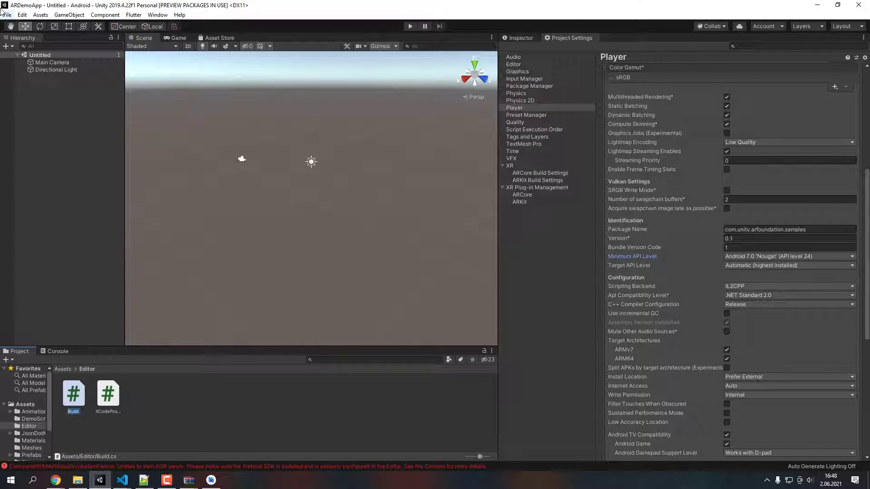
# Reopen Build Settings from the File menu, showing the scene list with Android targeted
pyautogui.click(6, 15)
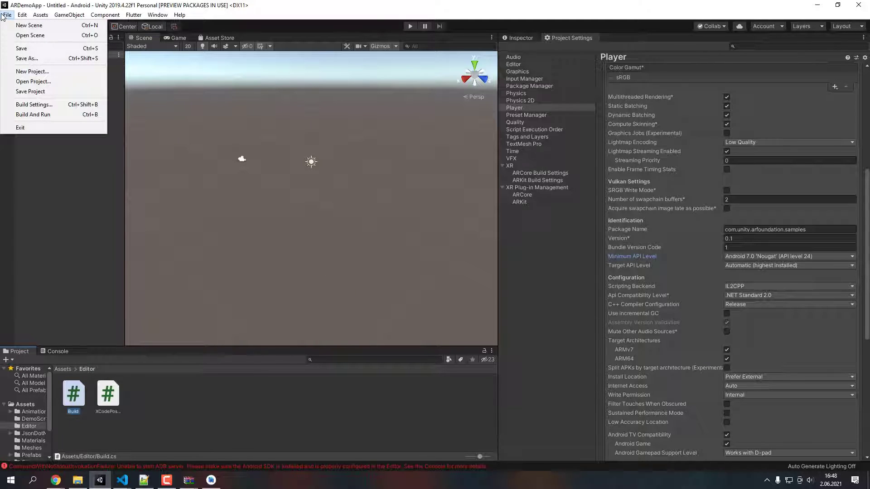
pyautogui.moveTo(34, 104)
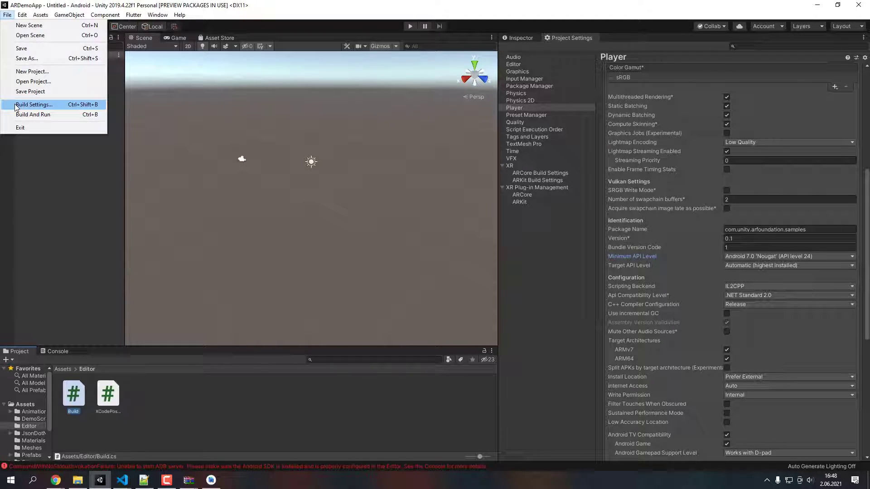
pyautogui.click(34, 105)
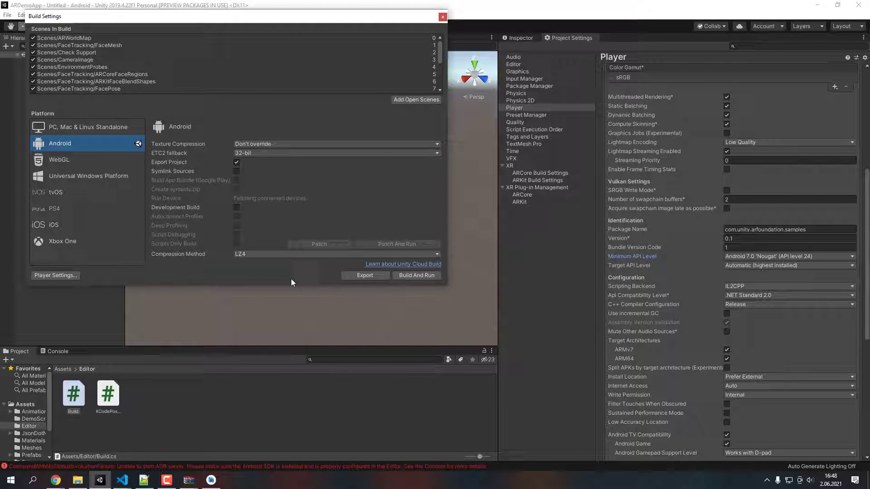
pyautogui.moveTo(297, 279)
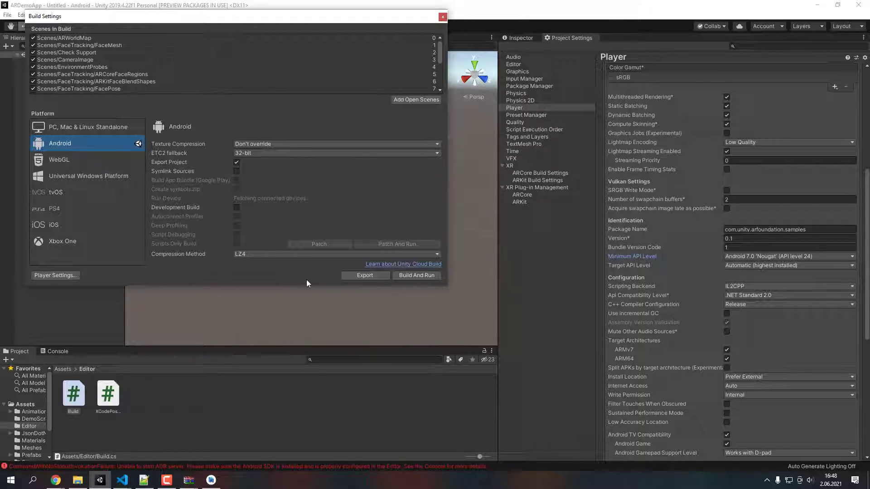
pyautogui.moveTo(108, 476)
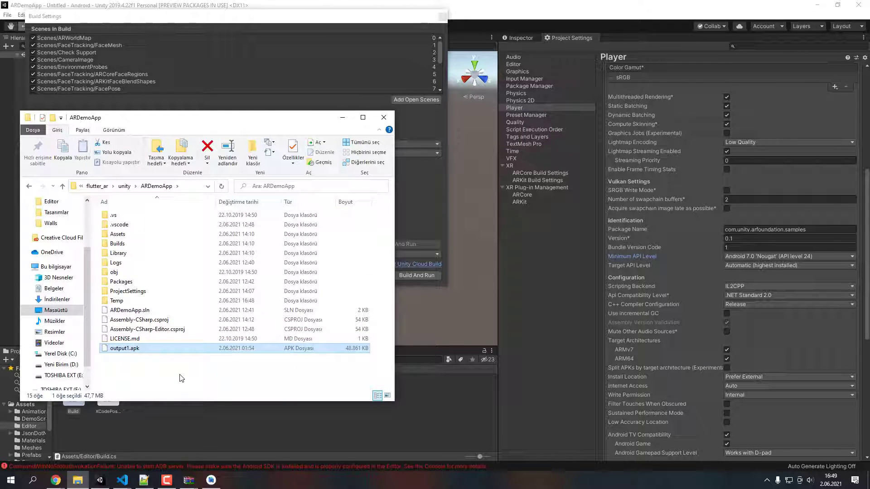
# Open output1.apk in WinRAR and navigate Explorer to android/unityLibrary/src/main
pyautogui.rightClick(124, 348)
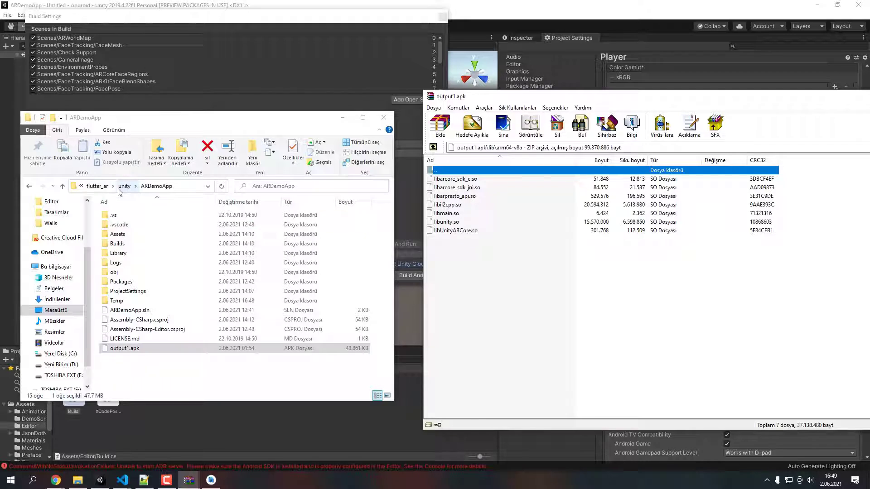
pyautogui.click(97, 186)
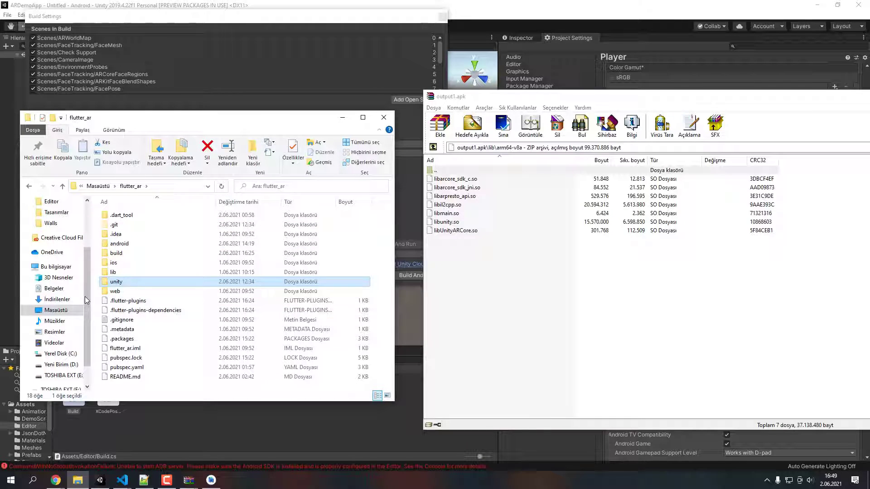
pyautogui.doubleClick(119, 244)
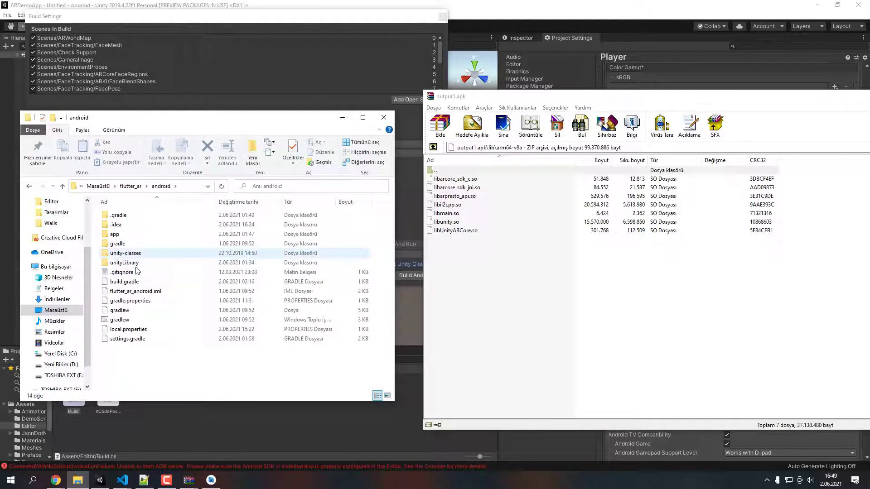
pyautogui.doubleClick(124, 263)
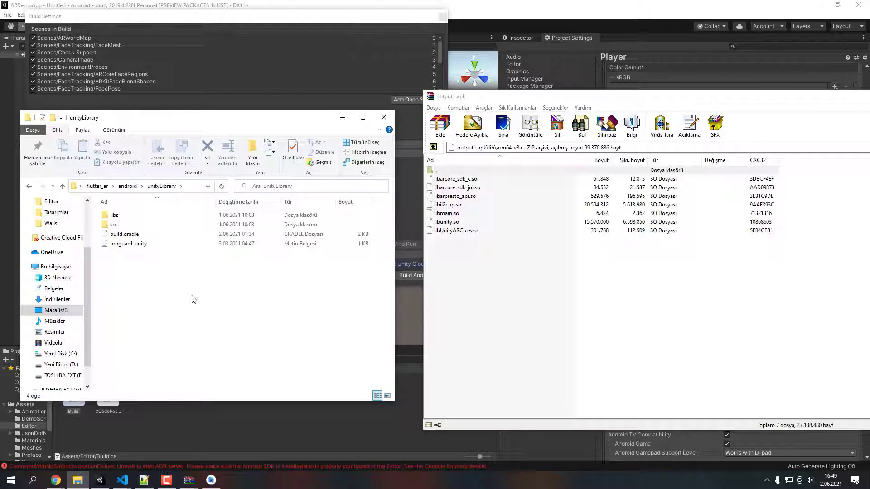
pyautogui.moveTo(142, 270)
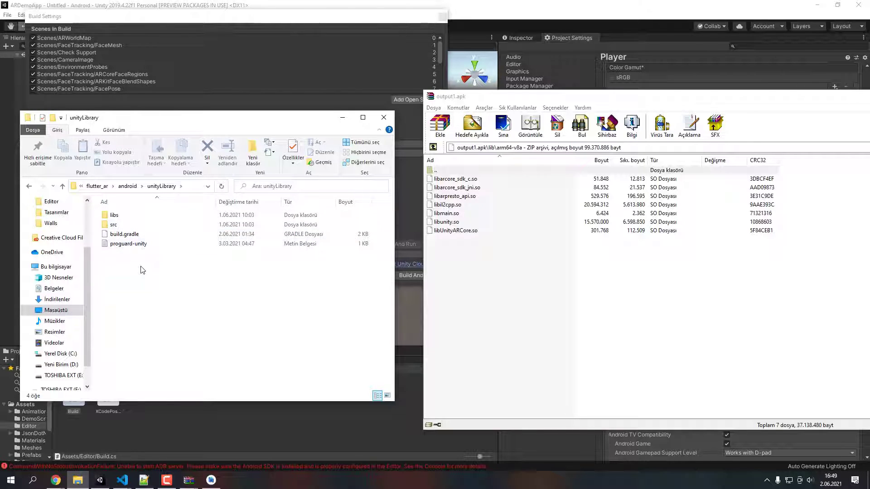
pyautogui.moveTo(114, 224)
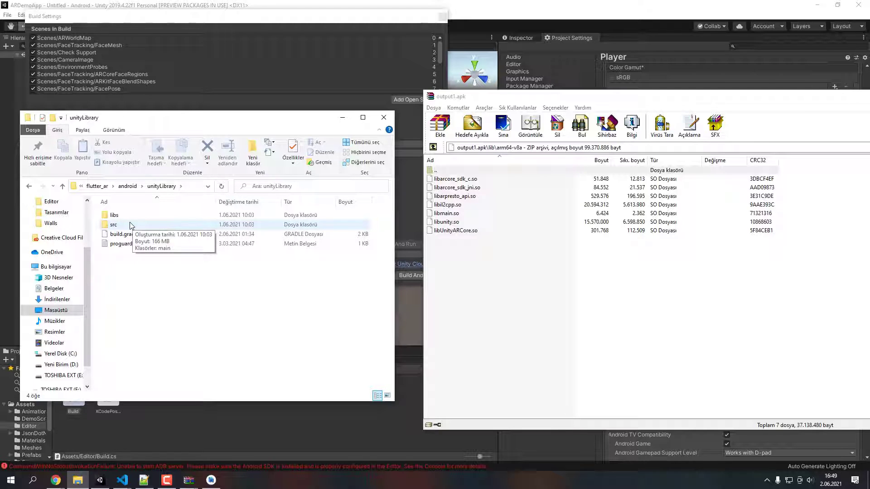
pyautogui.doubleClick(114, 225)
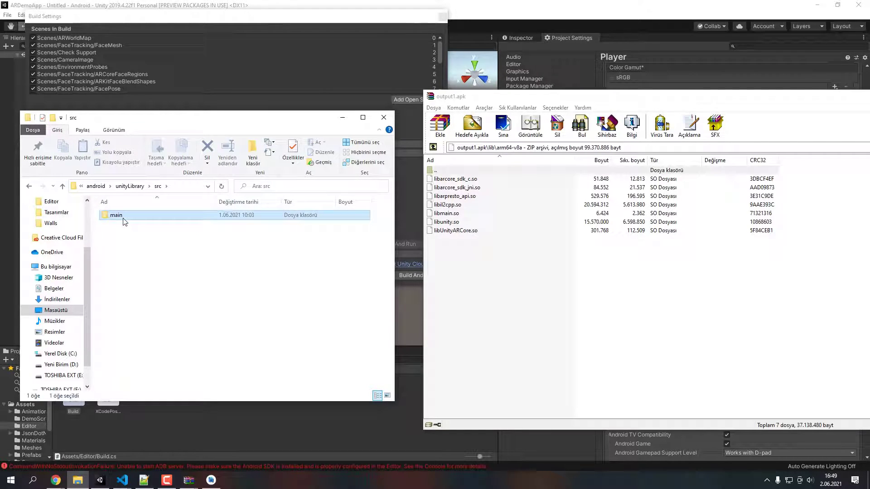
pyautogui.doubleClick(117, 215)
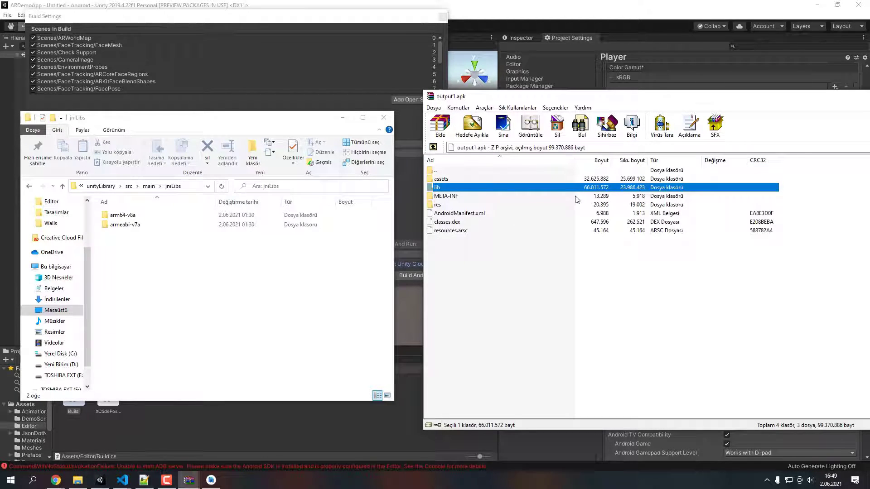
# Enter the APK's lib folder to compare arm64-v8a and armeabi-v7a with unityLibrary's jniLibs
pyautogui.doubleClick(438, 187)
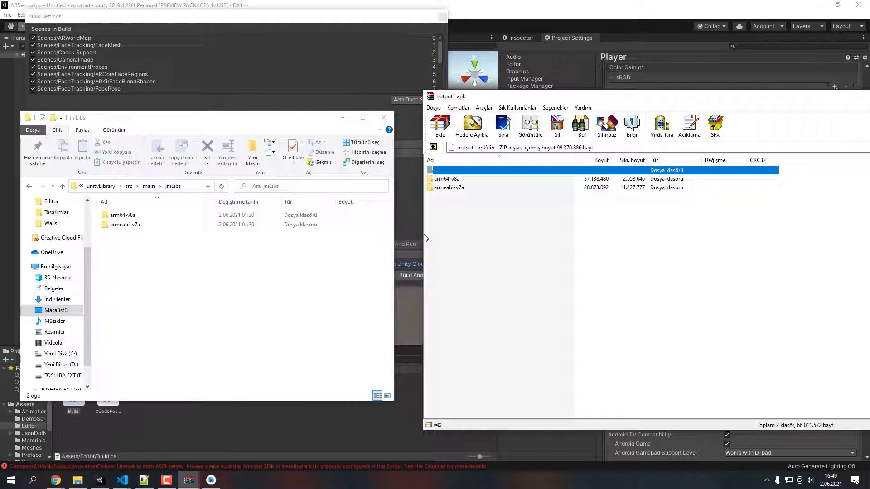
pyautogui.moveTo(332, 263)
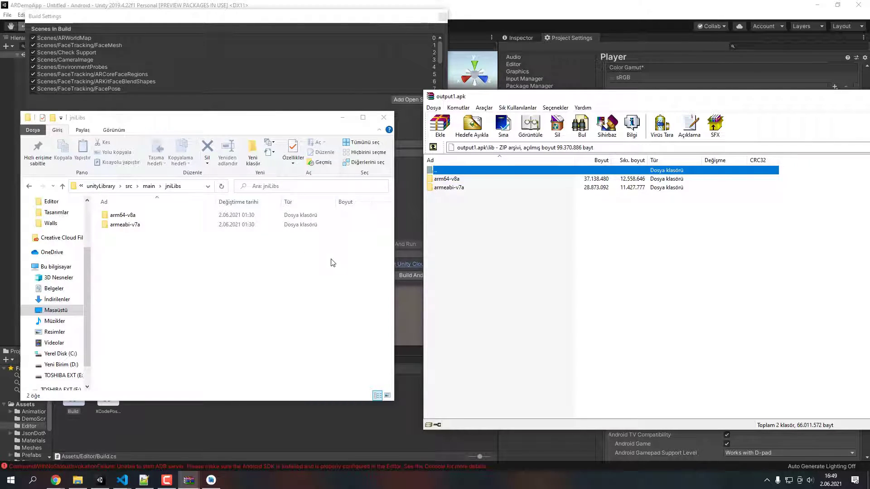
pyautogui.moveTo(319, 263)
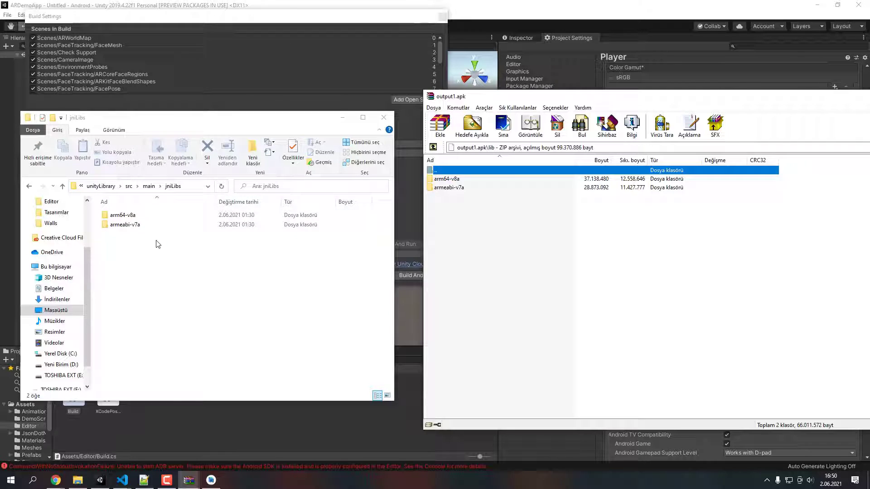
pyautogui.click(125, 225)
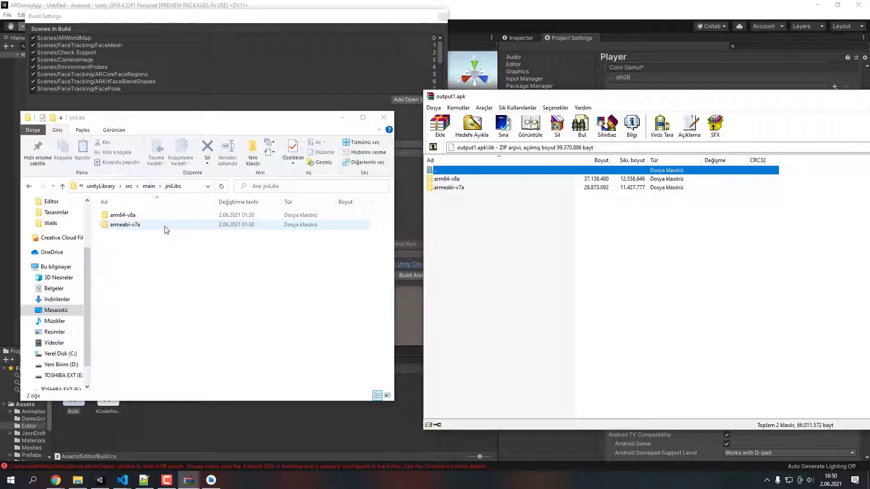
pyautogui.click(264, 284)
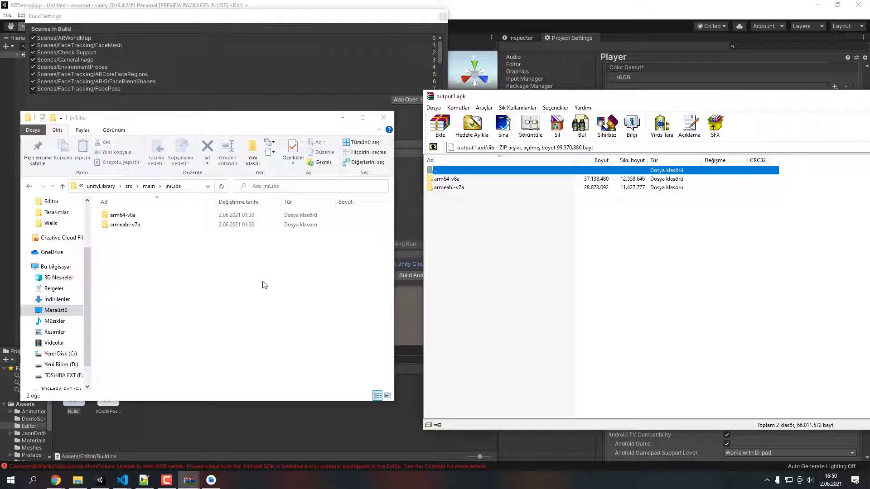
pyautogui.moveTo(491, 268)
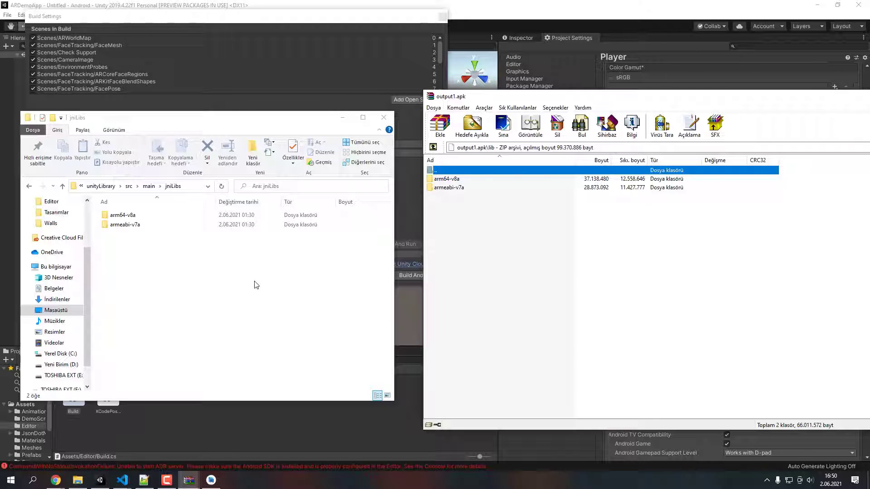
pyautogui.moveTo(257, 293)
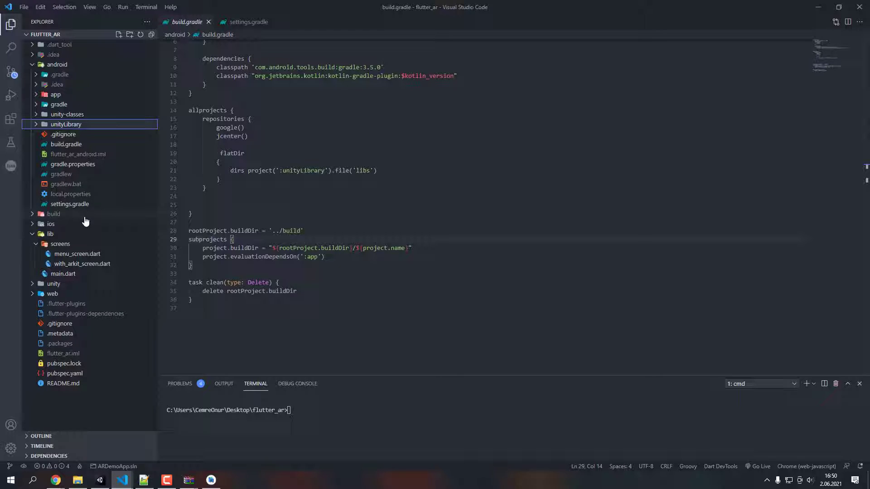
pyautogui.moveTo(63, 209)
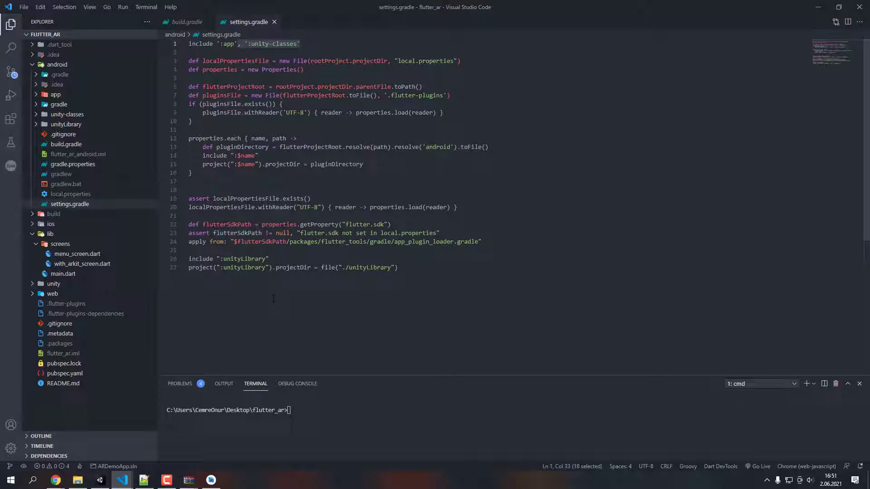
# Switch windows to show the demo repository's android folder alongside the gradle files
pyautogui.click(54, 480)
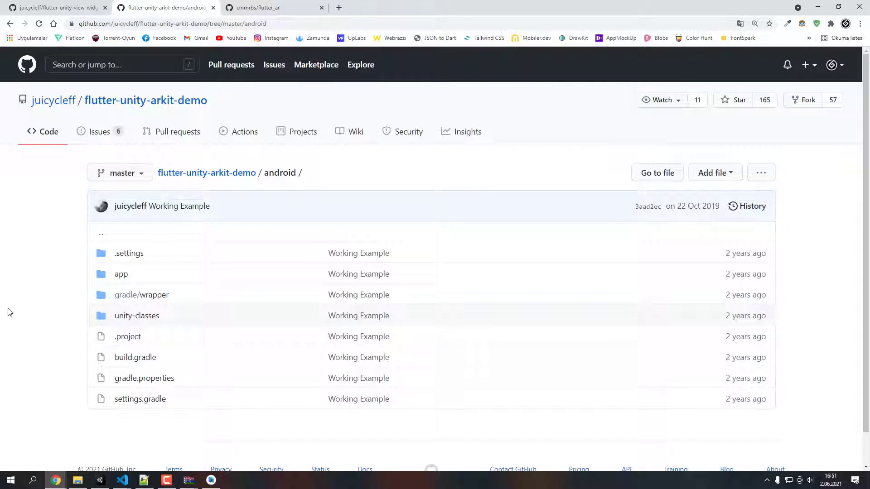
pyautogui.moveTo(216, 324)
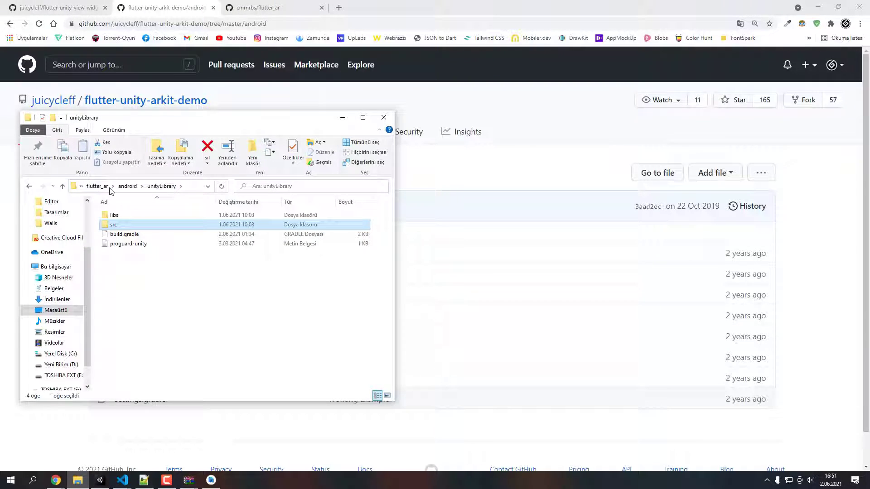
pyautogui.click(127, 186)
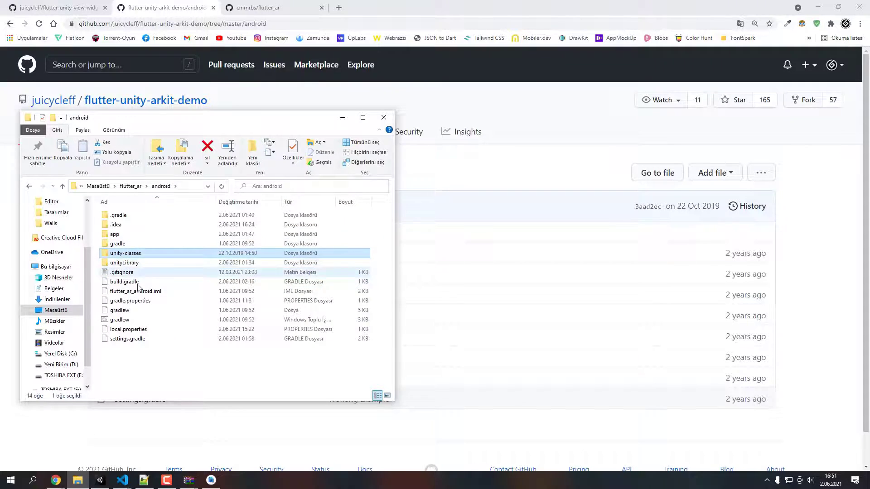
pyautogui.click(120, 480)
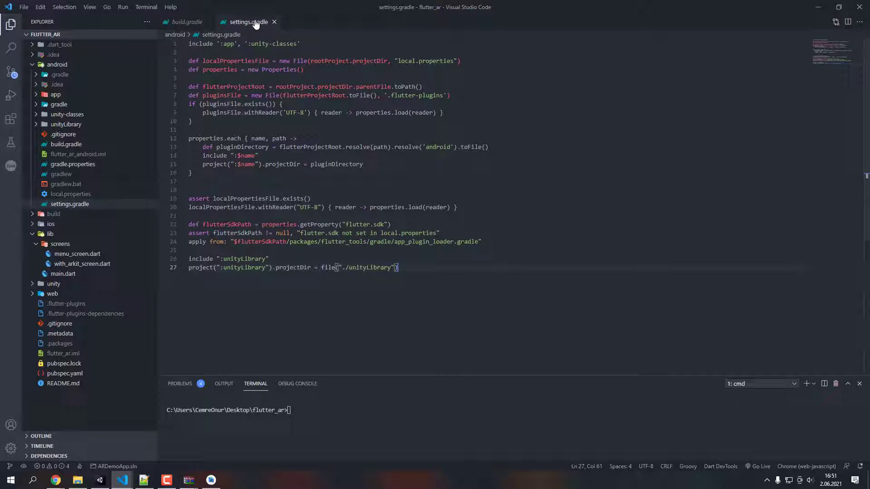
# Close the settings.gradle tab, leaving android build.gradle with its flatDir unityLibrary libs repository
pyautogui.rightClick(248, 22)
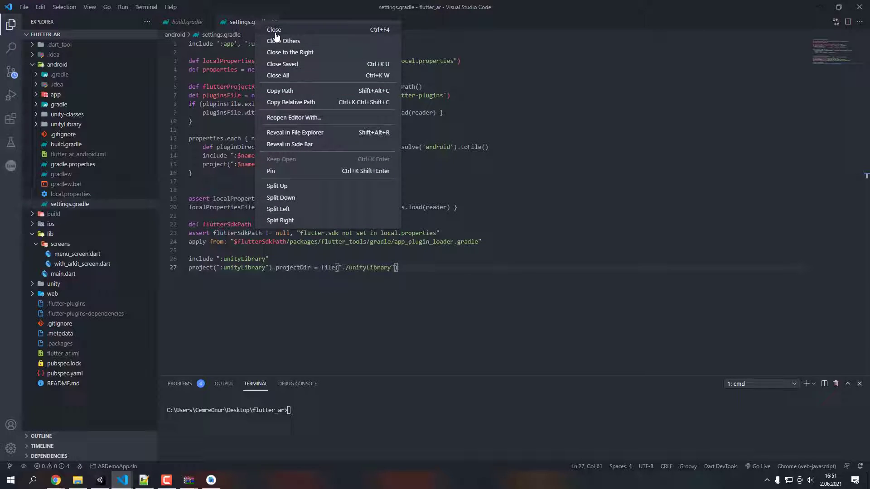
pyautogui.click(273, 29)
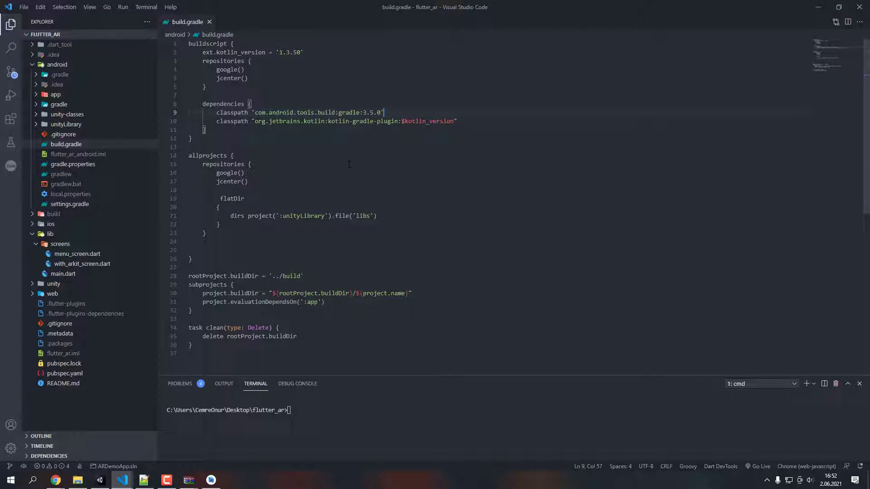
pyautogui.moveTo(304, 207)
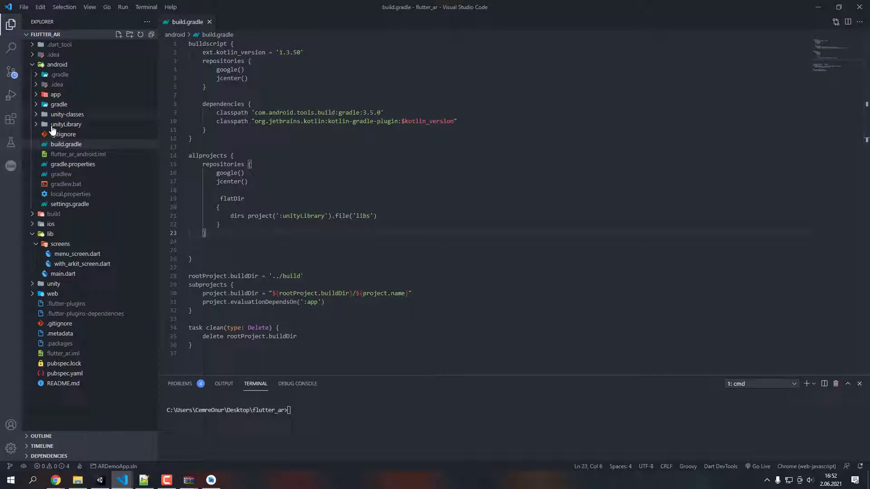
# Expand unityLibrary's libs folder of .aar and .jar files, then close build.gradle
pyautogui.click(66, 124)
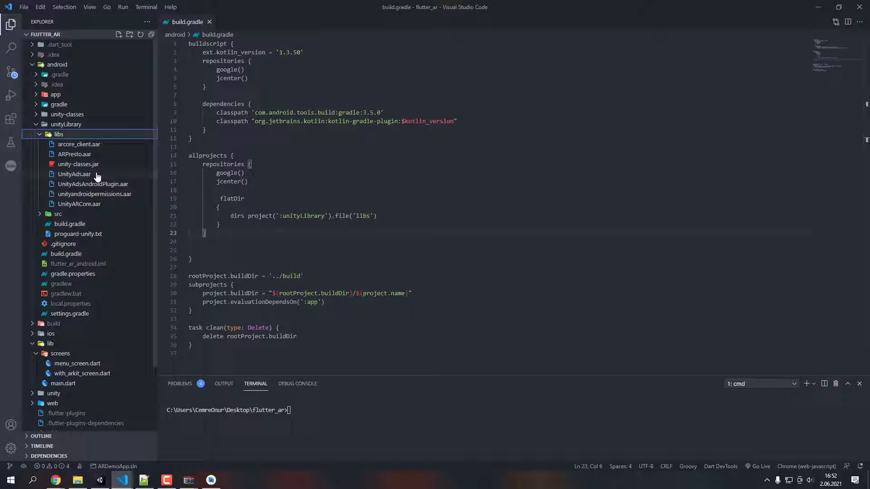
pyautogui.moveTo(74, 174)
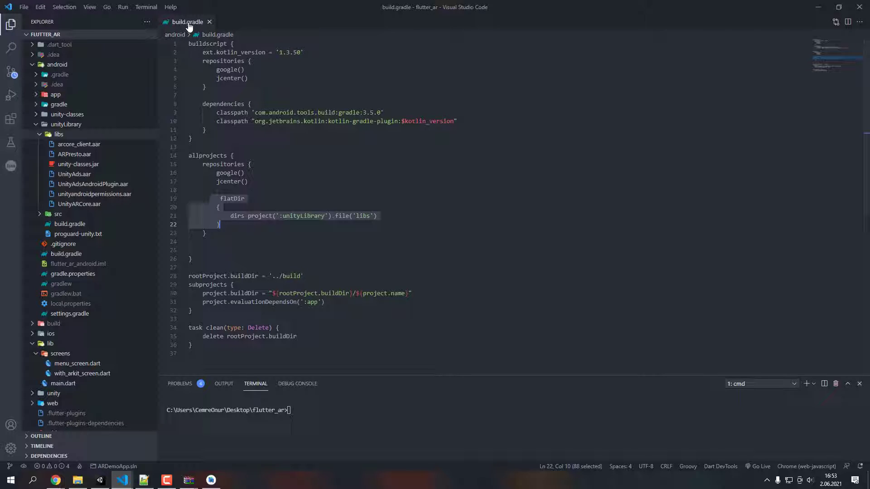
pyautogui.click(209, 22)
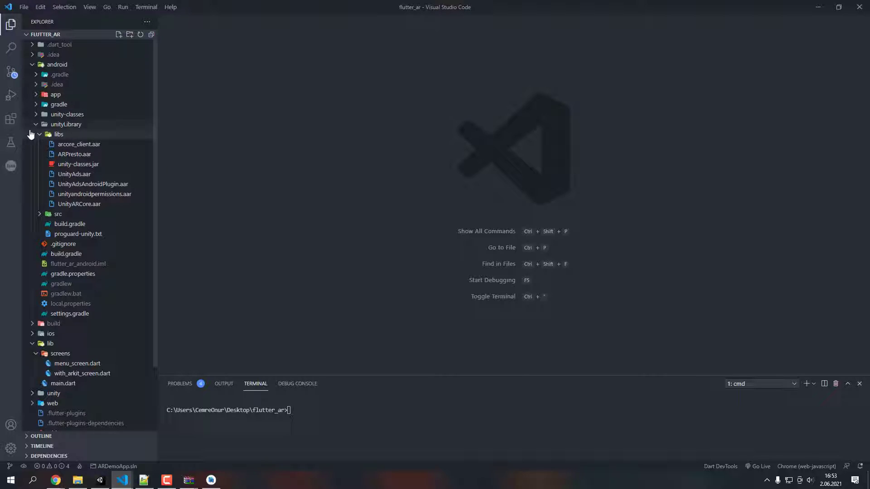
# Open android/app/build.gradle and highlight its packagingOptions block of pickFirst native libraries
pyautogui.click(65, 124)
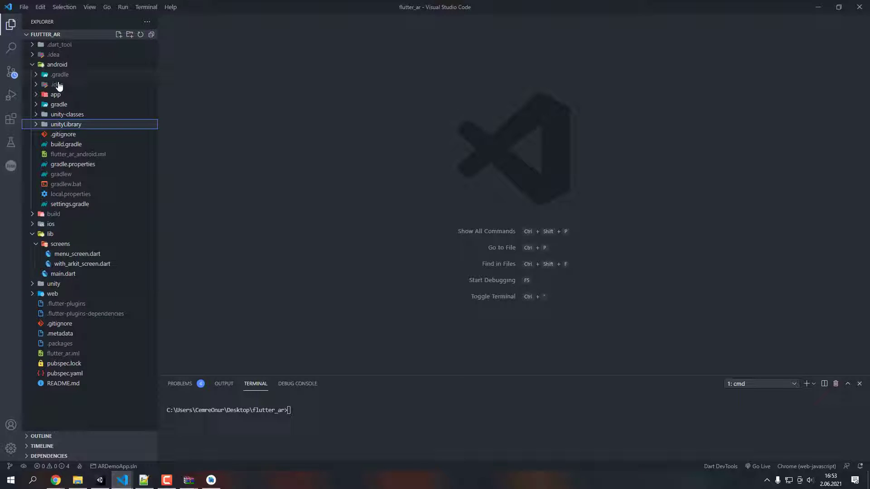
pyautogui.click(56, 95)
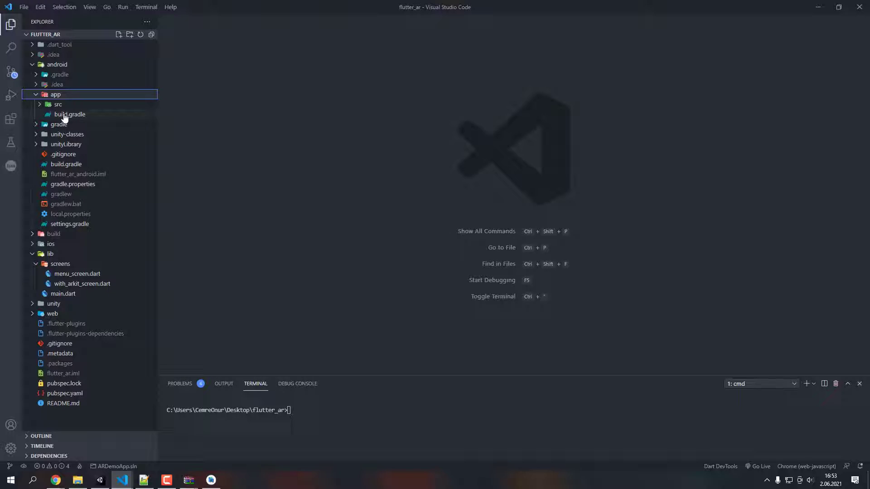
pyautogui.doubleClick(70, 114)
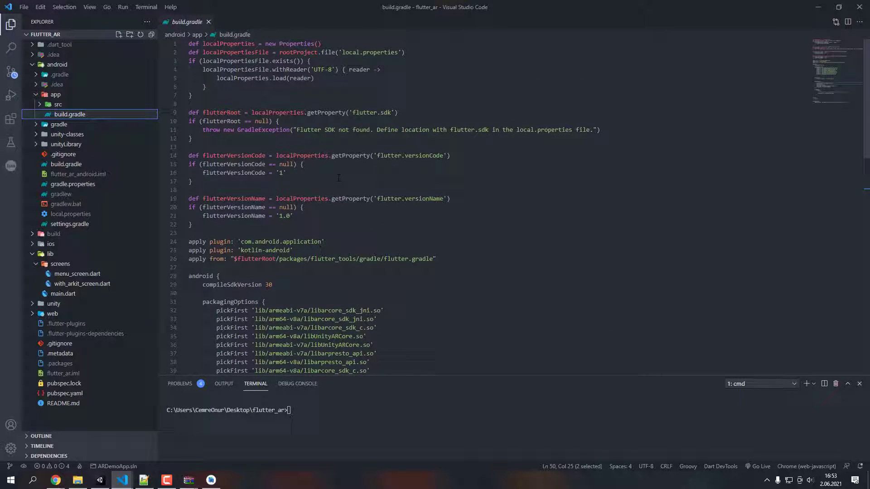
pyautogui.scroll(-3)
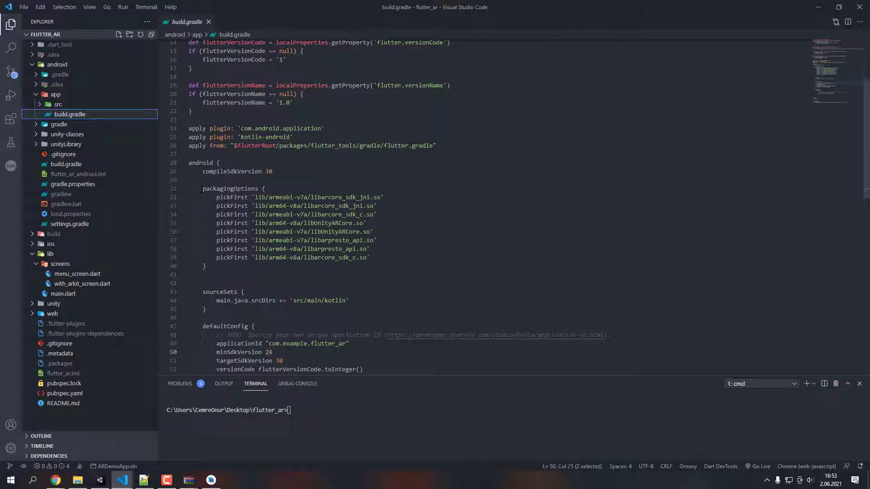
pyautogui.moveTo(266, 188); pyautogui.dragTo(205, 265)
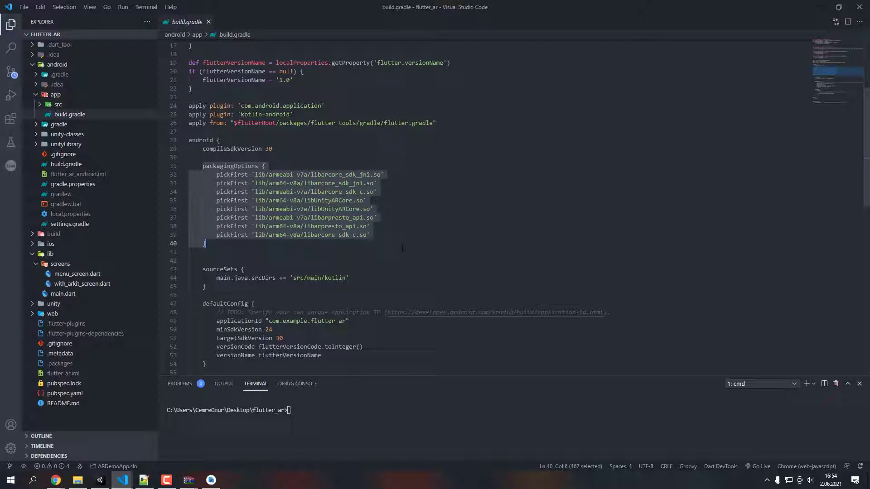
pyautogui.scroll(3)
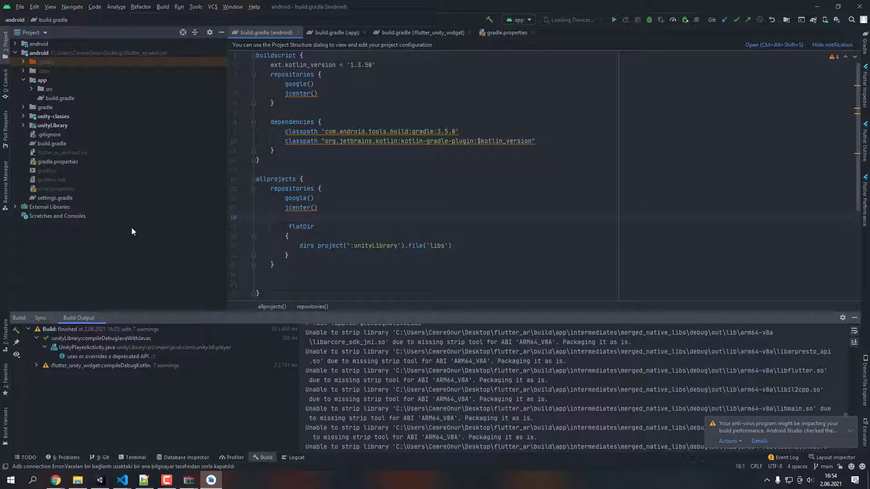
pyautogui.moveTo(115, 236)
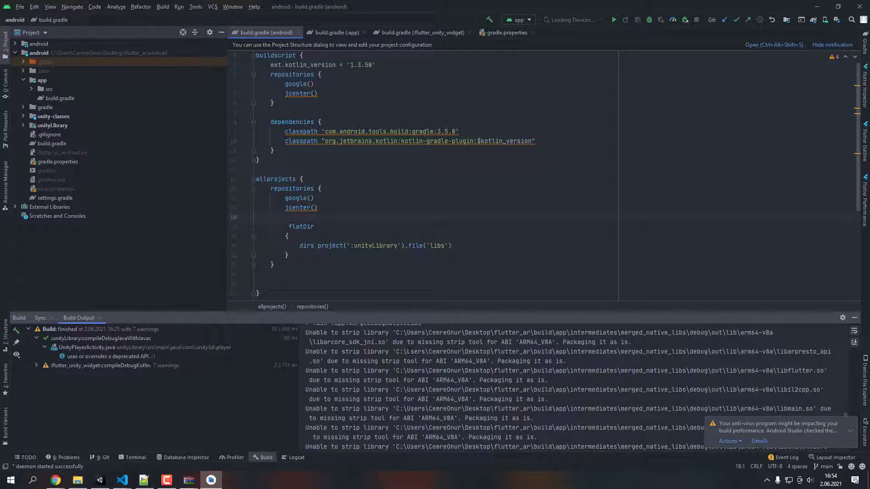
# Run Build > Clean Project on the android project, then return to the Build menu for the APK build
pyautogui.click(162, 7)
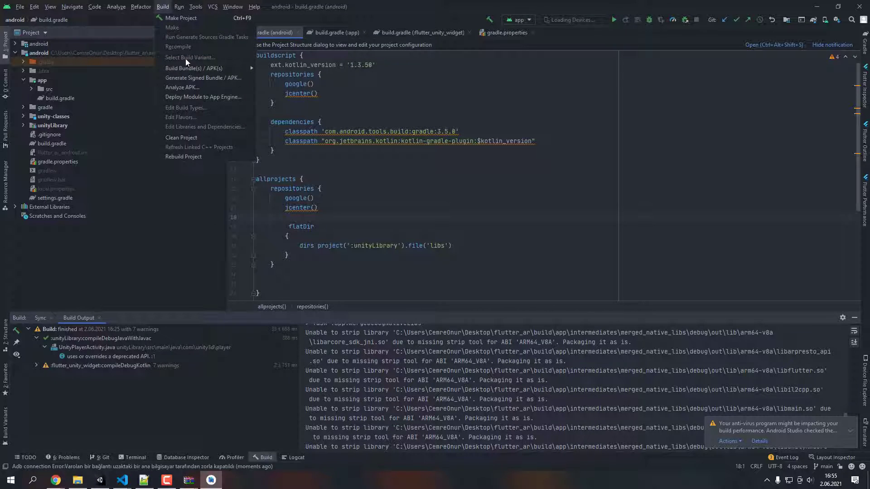
pyautogui.moveTo(181, 137)
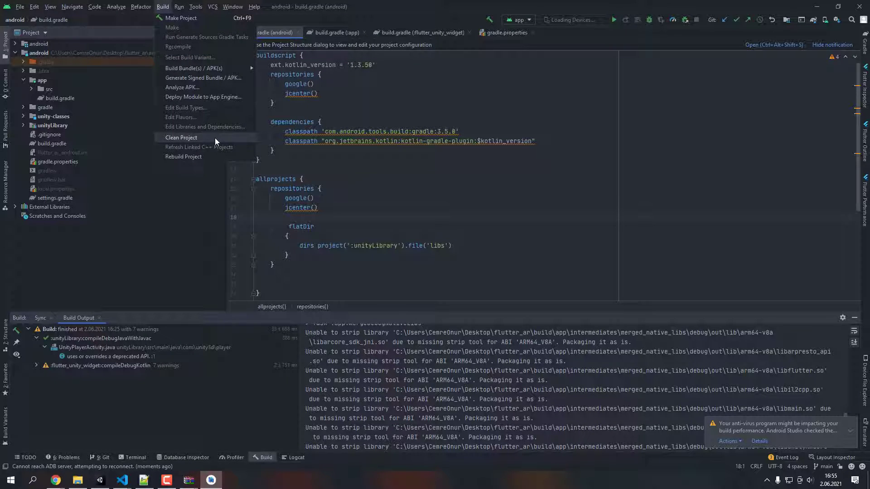
pyautogui.click(181, 136)
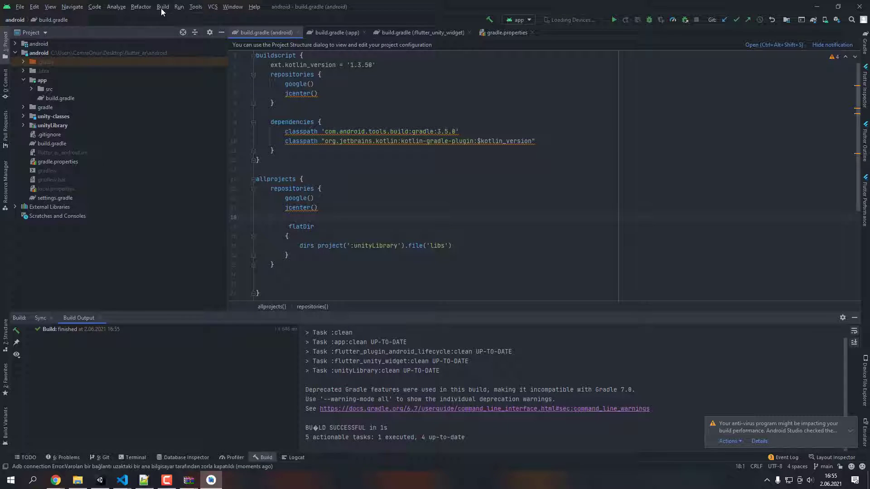
pyautogui.click(162, 7)
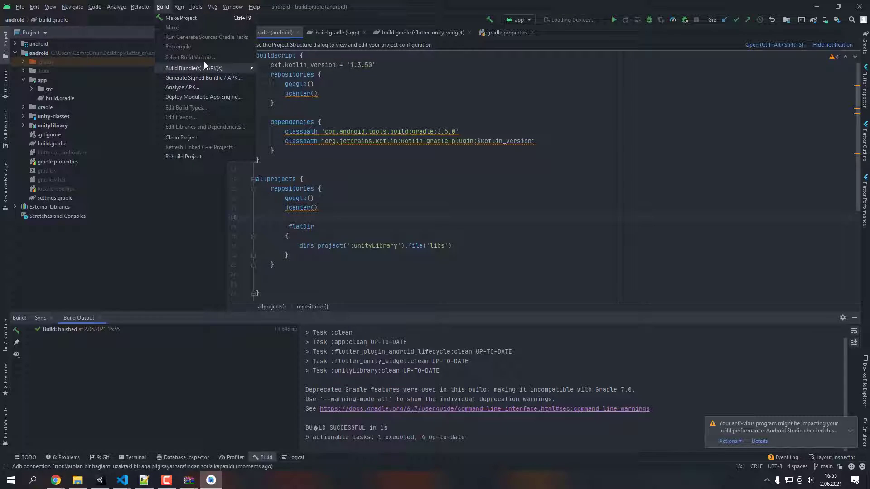
pyautogui.moveTo(193, 68)
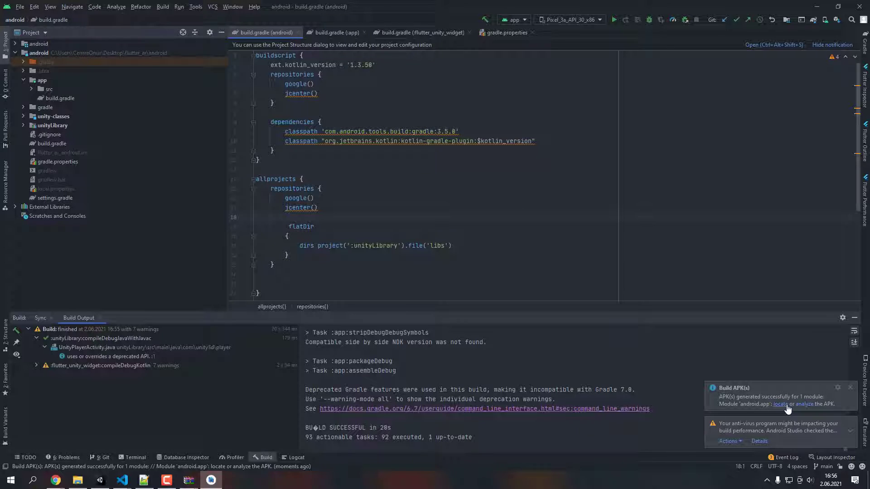
pyautogui.moveTo(776, 411)
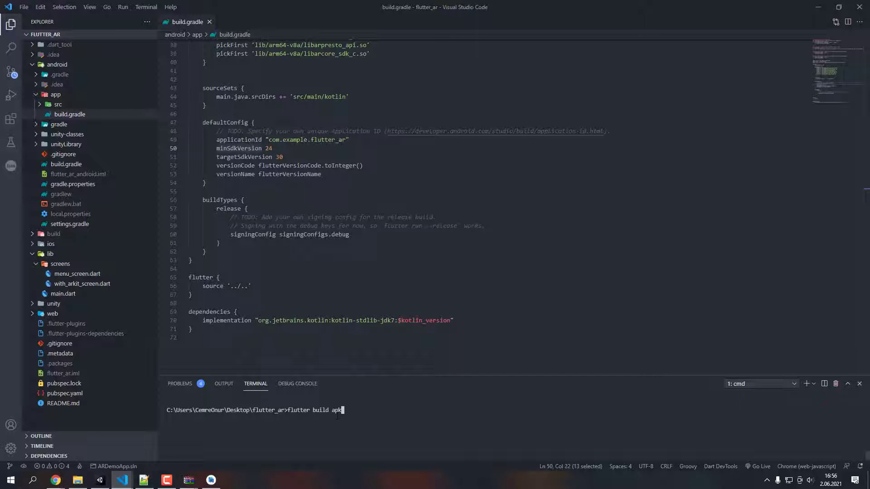
pyautogui.moveTo(127, 182)
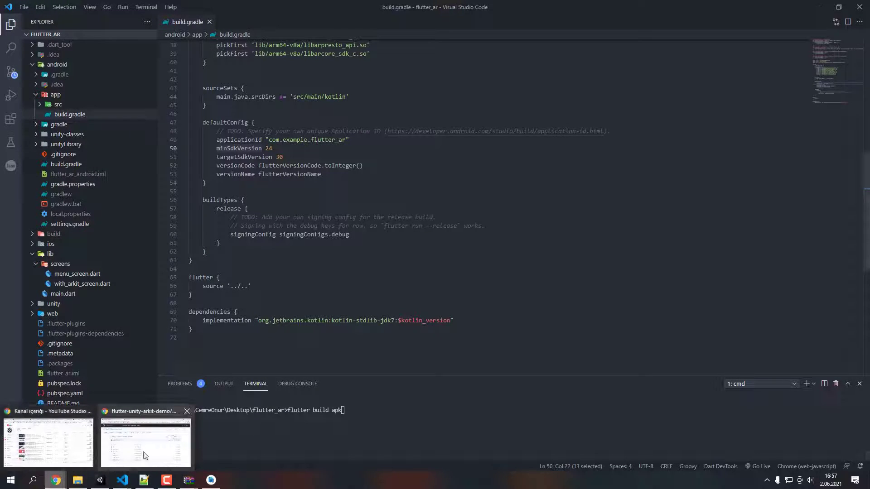
# Review the repository README on GitHub in Chrome
pyautogui.click(145, 441)
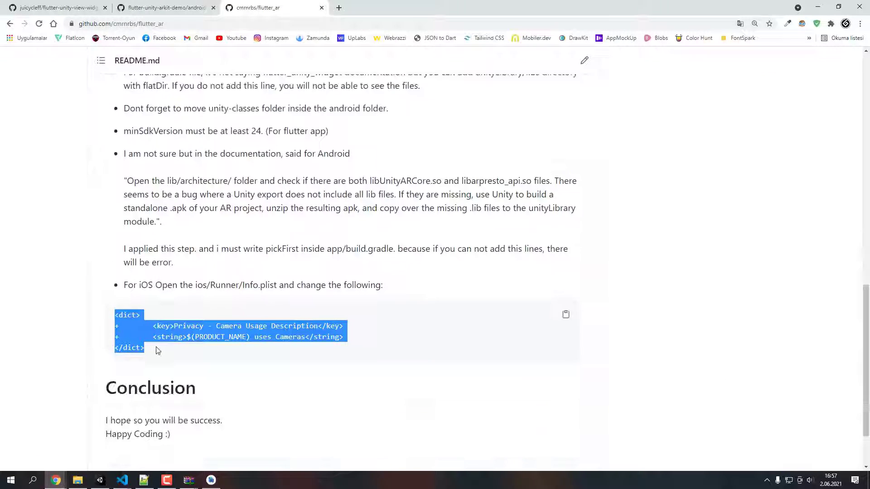
pyautogui.scroll(-3)
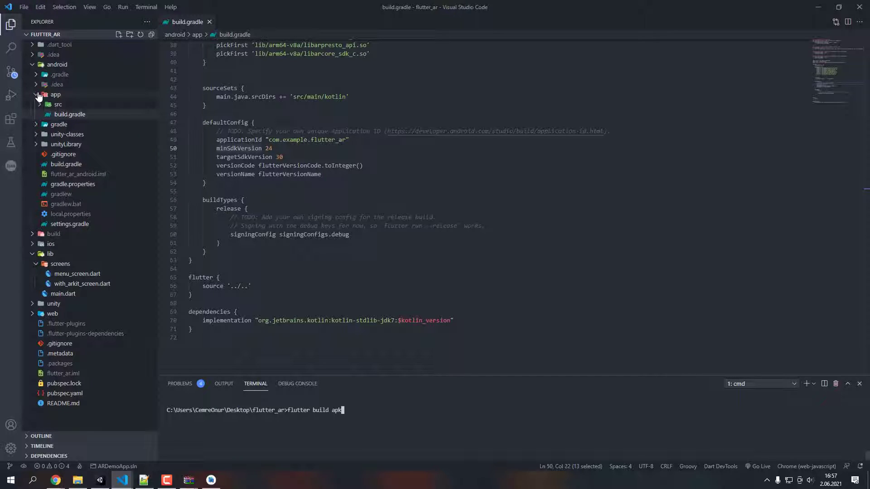
# Collapse the android folder and expand the ios folder in the Explorer
pyautogui.click(56, 64)
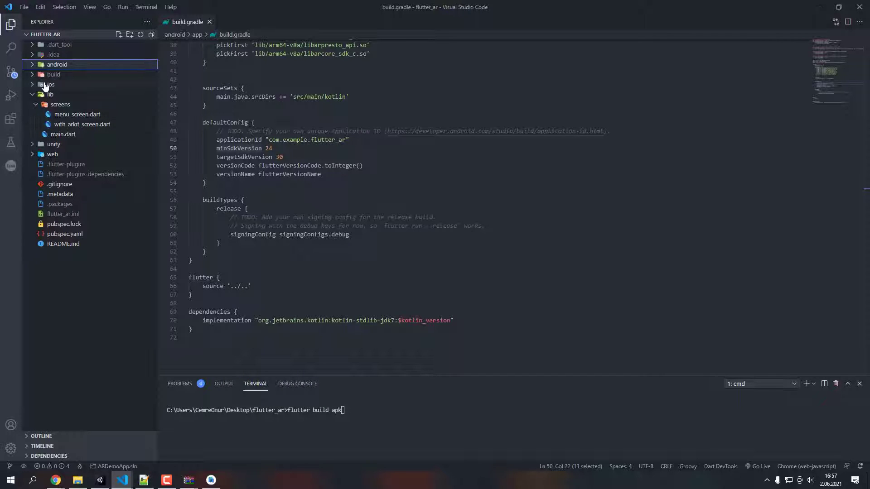
pyautogui.click(50, 84)
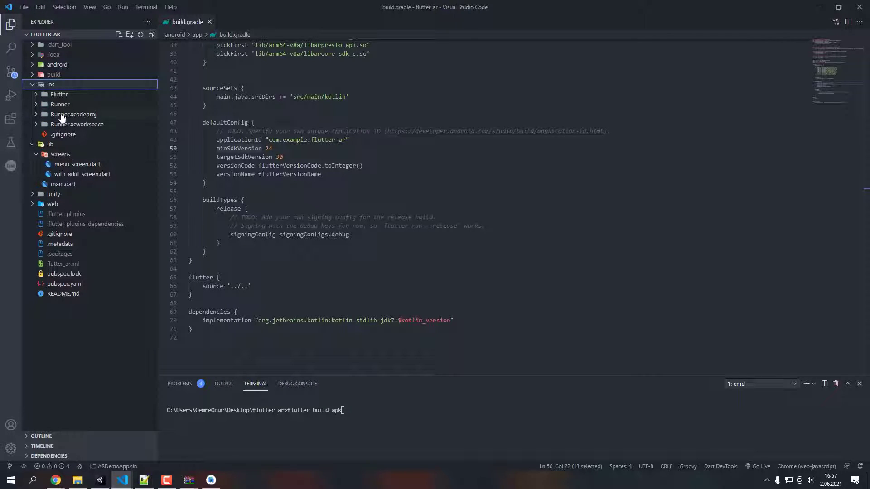
pyautogui.click(59, 103)
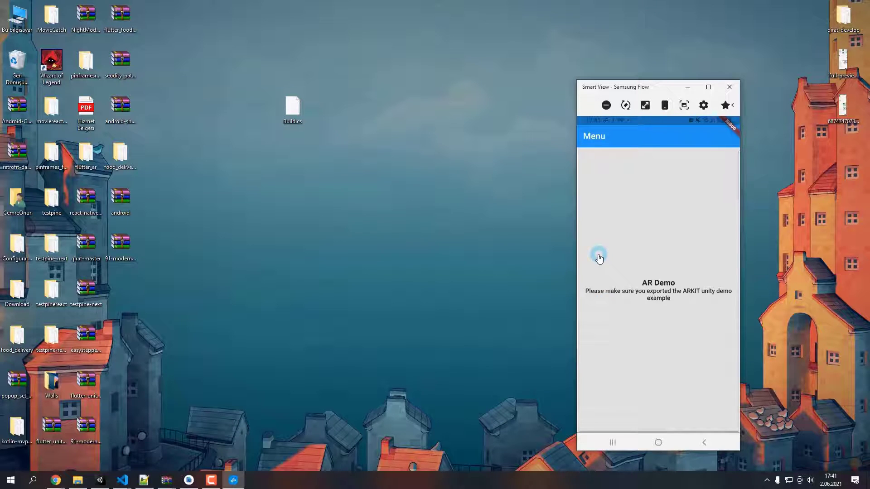
pyautogui.moveTo(601, 250)
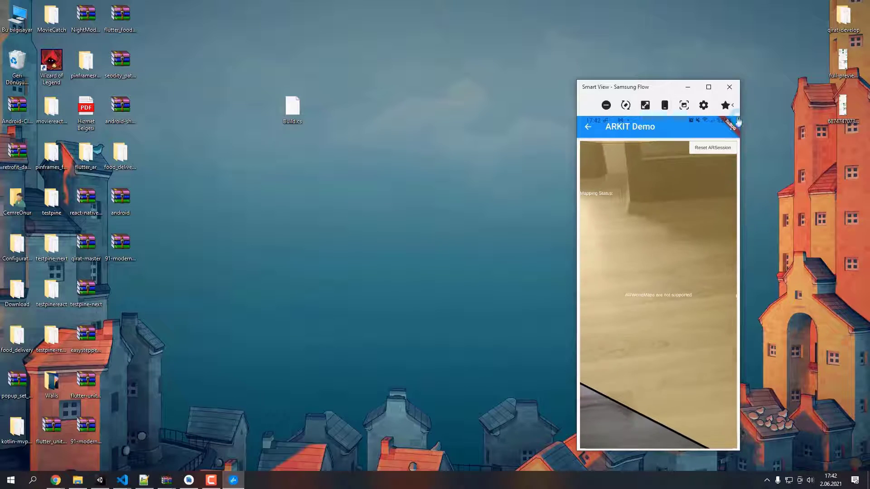
# From the AR demo scene list, run a face tracking demo and then the AR Core Face Regions demo
pyautogui.click(730, 127)
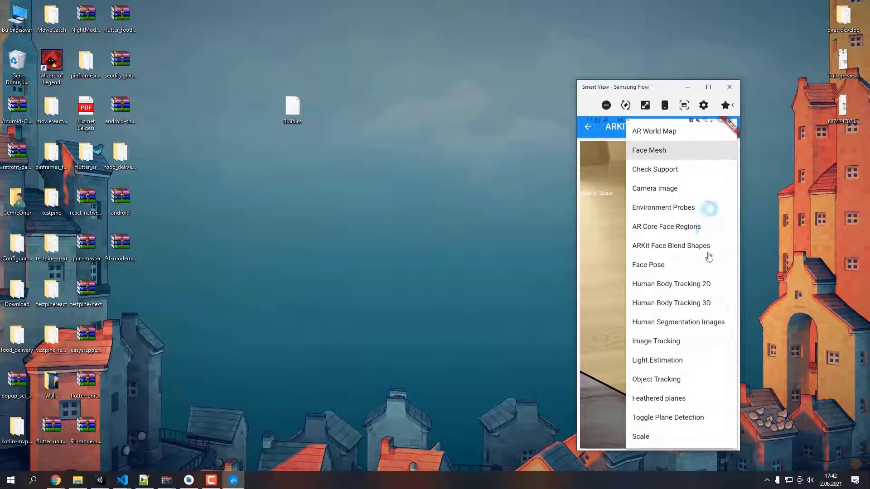
pyautogui.scroll(-3)
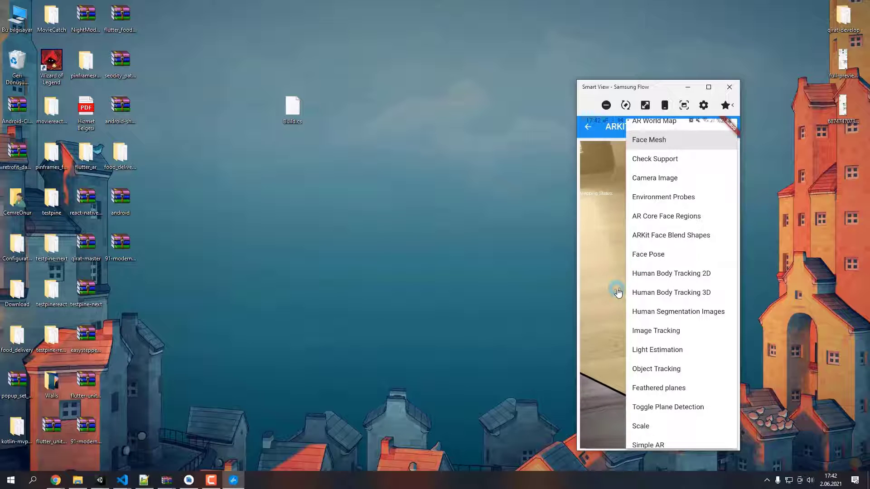
pyautogui.moveTo(669, 266)
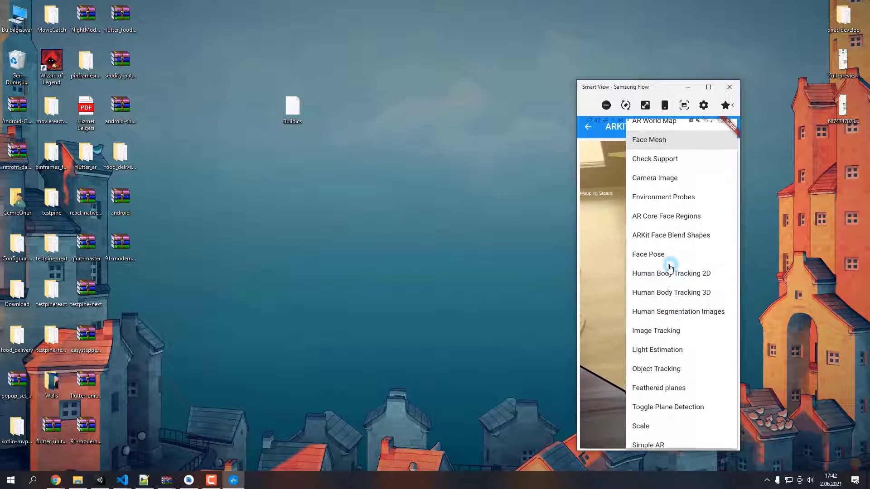
pyautogui.click(647, 254)
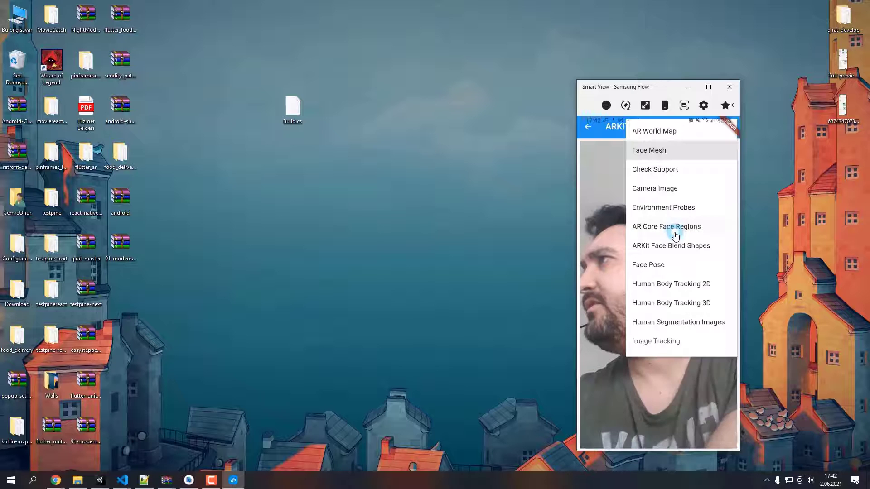
pyautogui.click(665, 227)
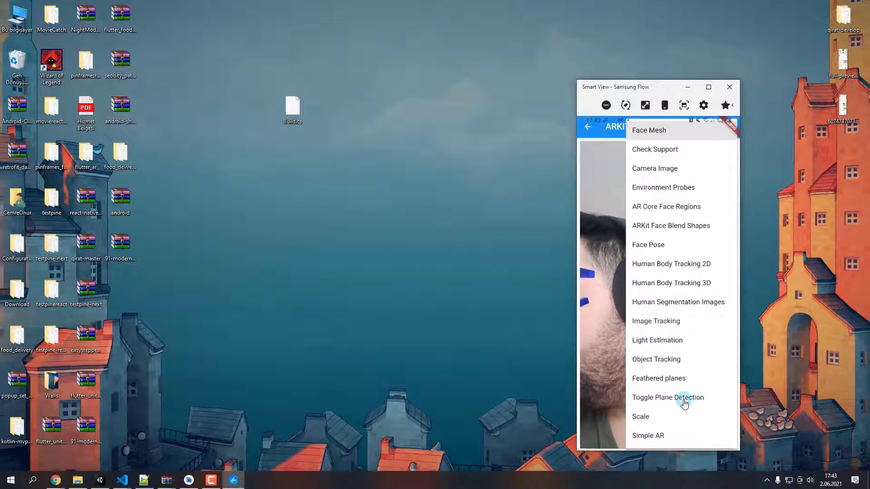
# Switch to Toggle Plane Detection, disable and hide the planes, then enable plane detection again
pyautogui.click(682, 394)
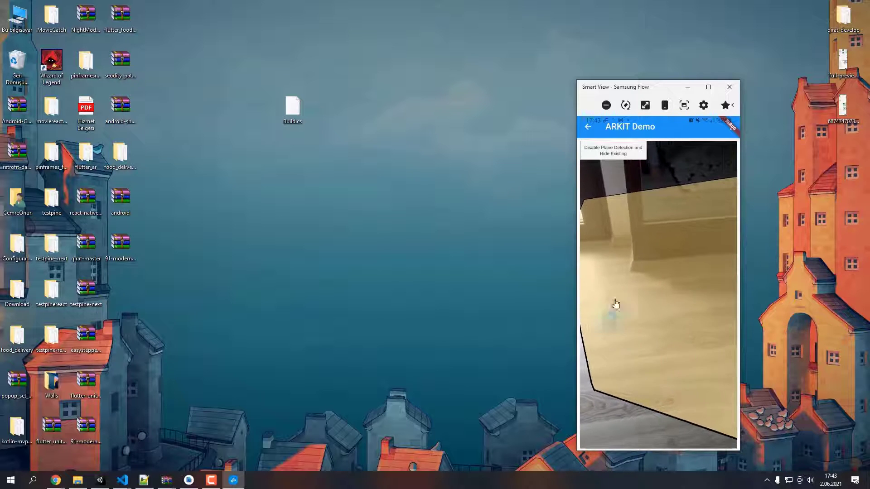
pyautogui.click(612, 151)
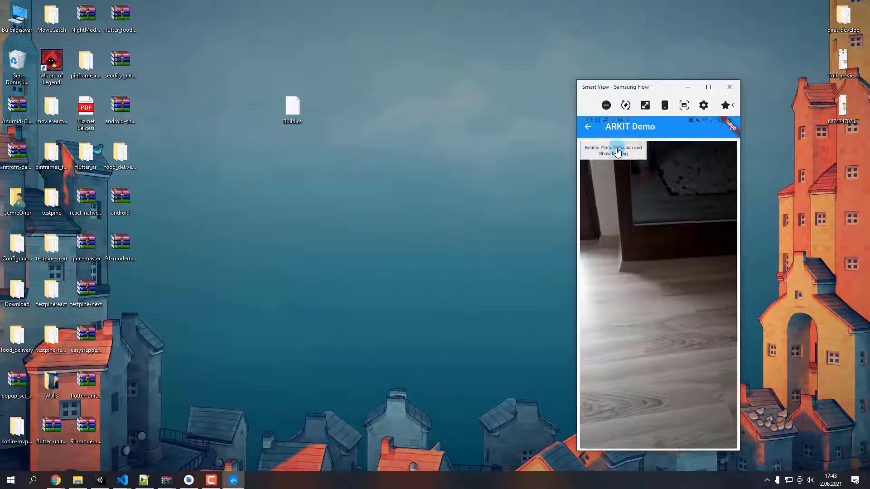
pyautogui.click(612, 150)
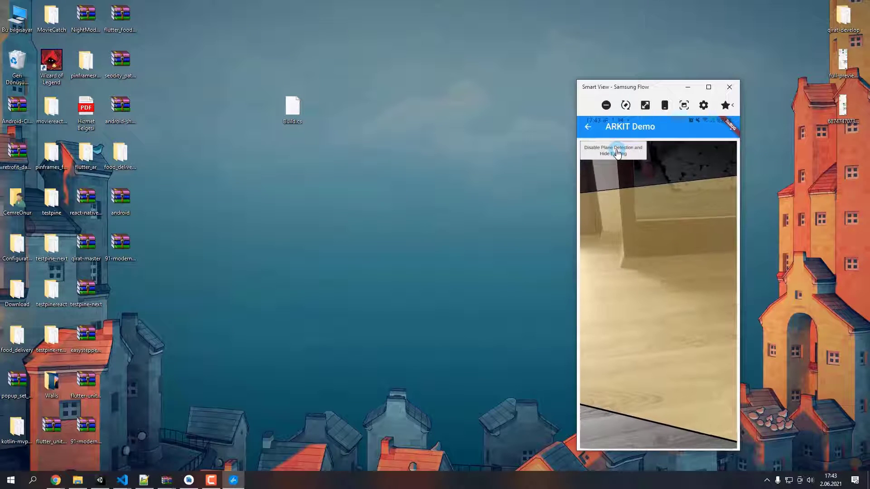